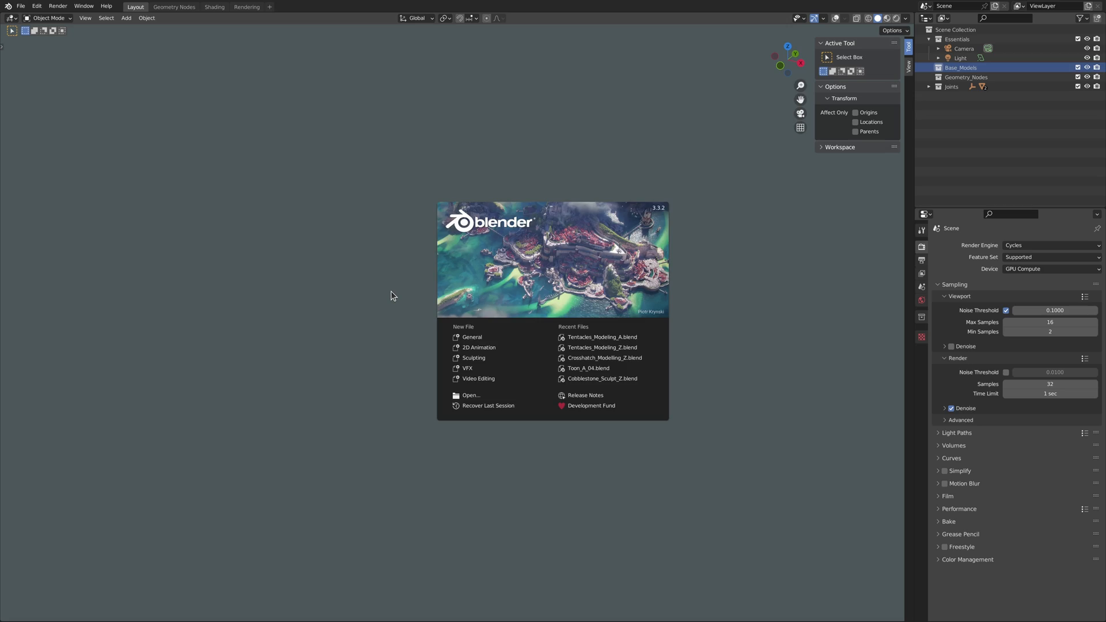
Add a Plane mesh beside the icosphere and put it in the Geometry_Nodes collection
{"action": "left_click", "coordinate": [188, 27]}
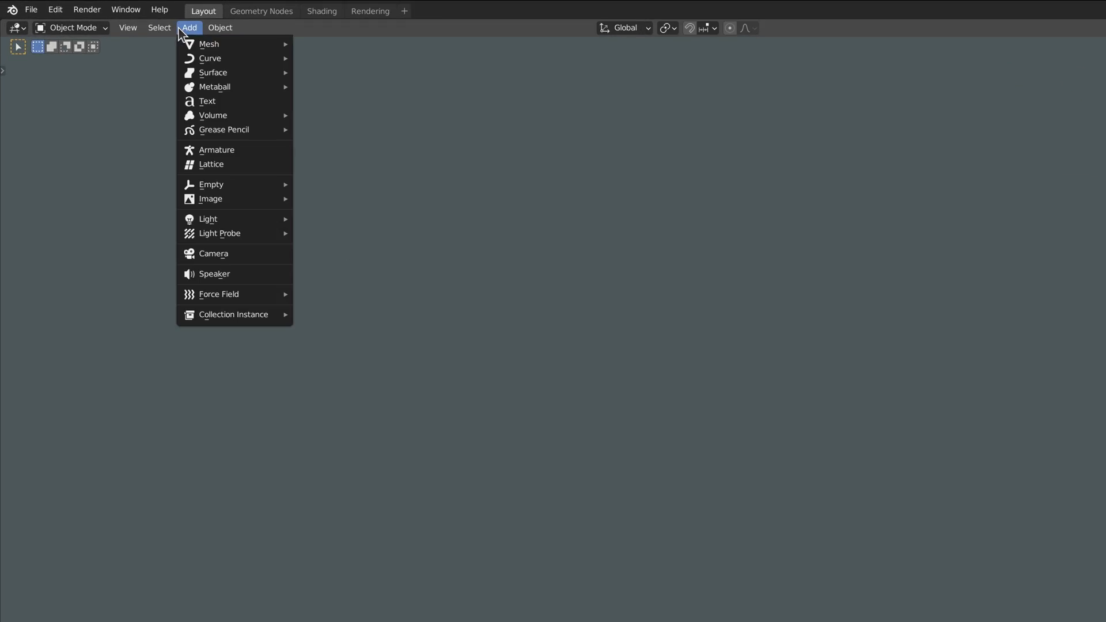
{"action": "mouse_move", "coordinate": [208, 44]}
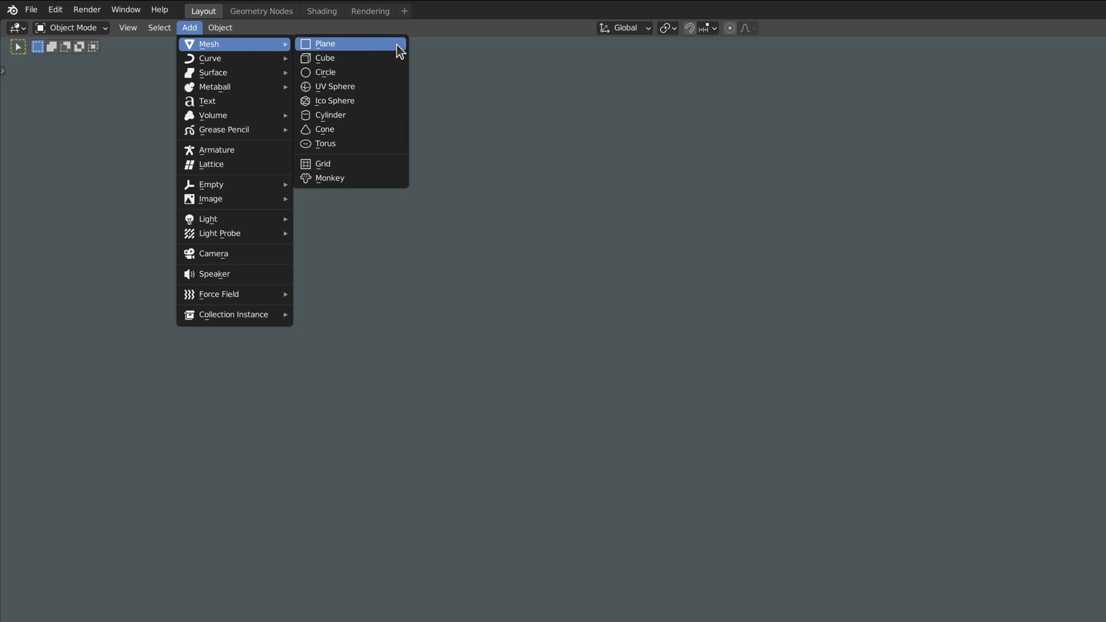
{"action": "left_click", "coordinate": [335, 100]}
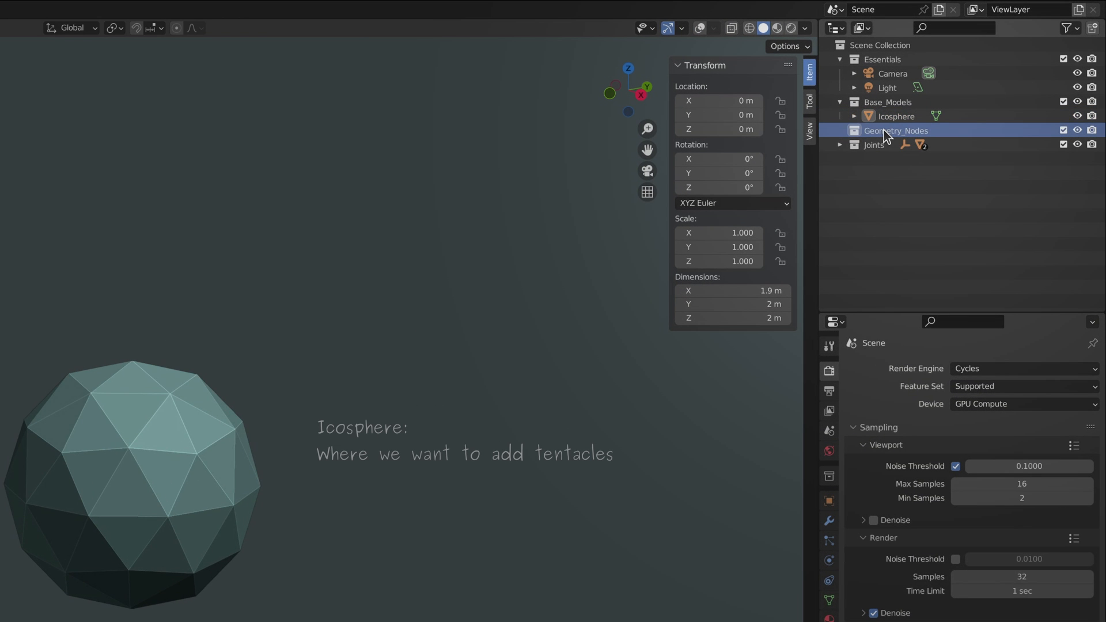
{"action": "left_click", "coordinate": [189, 28]}
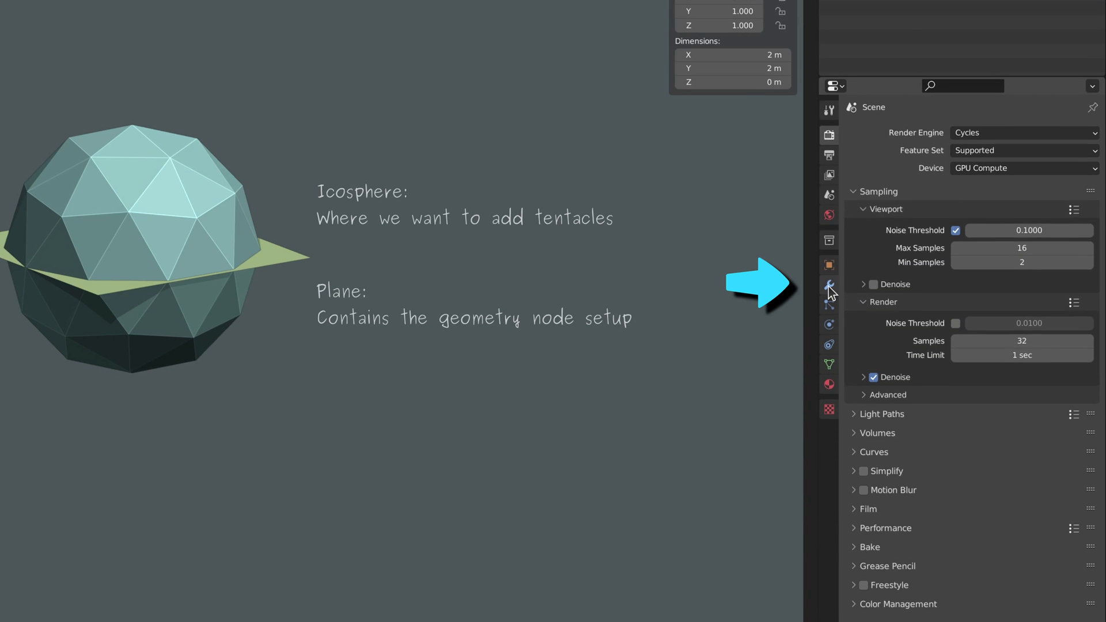
Add a Geometry Nodes modifier to the plane with a new group named Tentacles_GN
{"action": "left_click", "coordinate": [829, 285]}
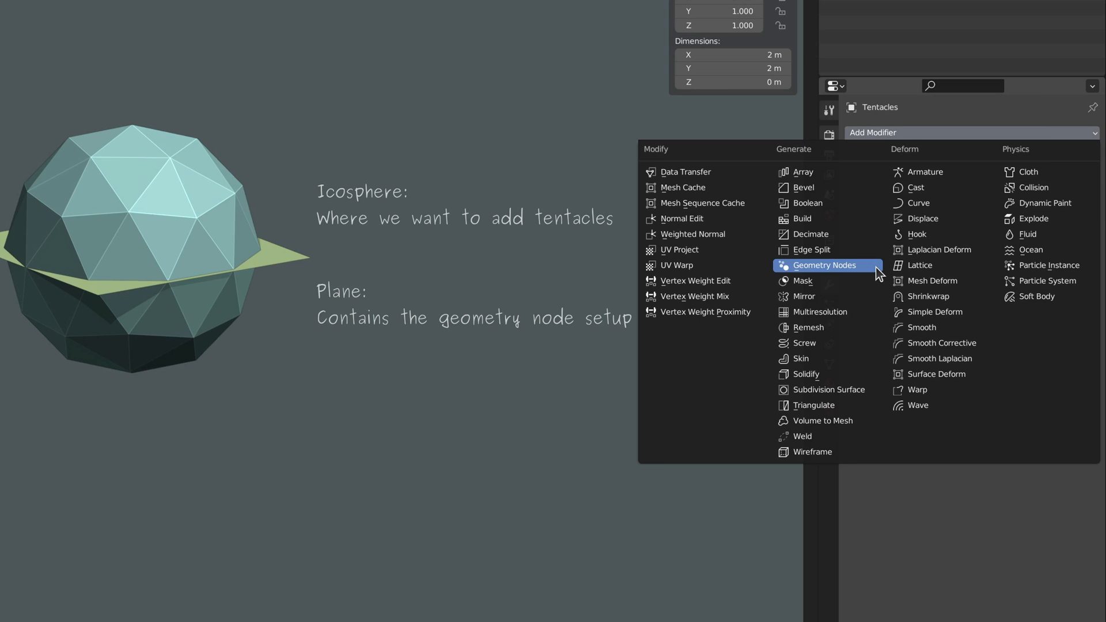
{"action": "left_click", "coordinate": [826, 265]}
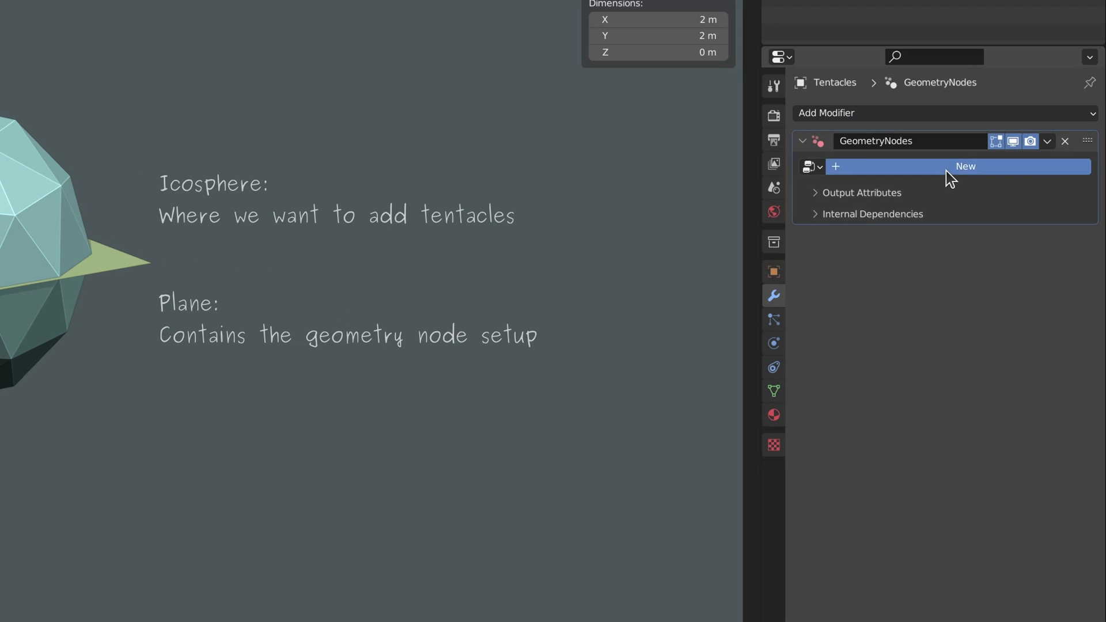
{"action": "left_click", "coordinate": [965, 166]}
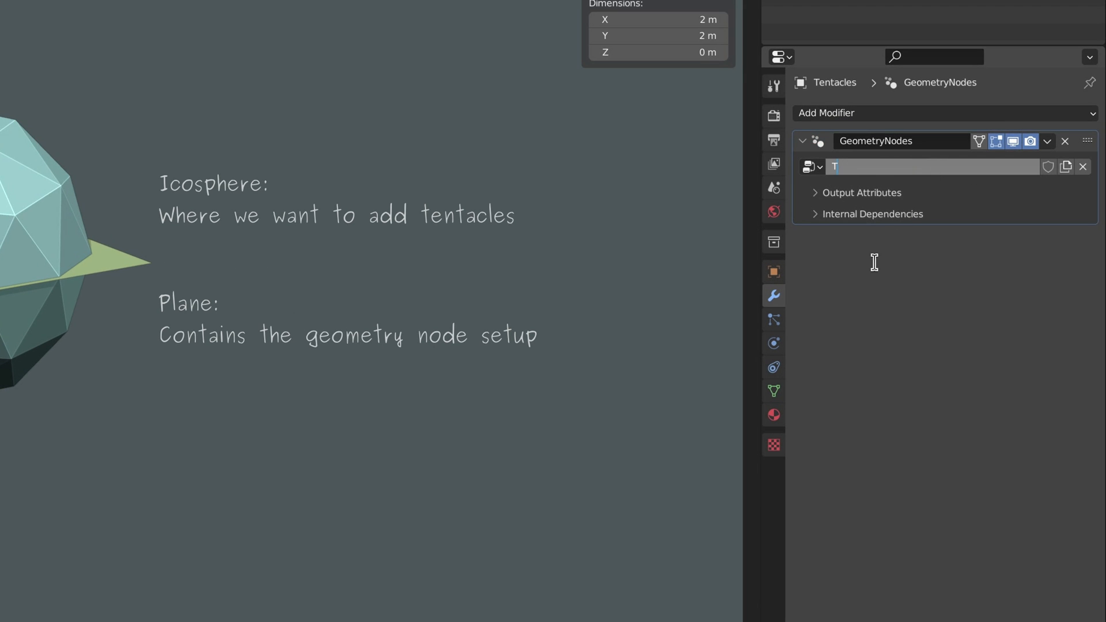
{"action": "type", "text": "Tentacles_GN"}
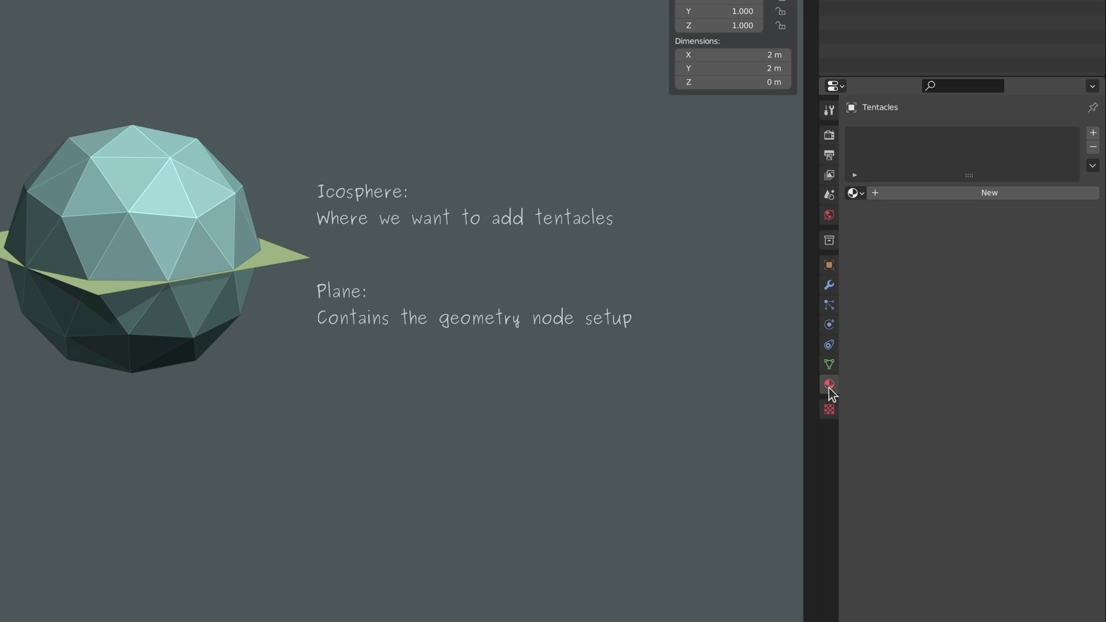
Create a new material Tentacles_Material for the plane and select the Joint_Type_A link model
{"action": "left_click", "coordinate": [988, 193]}
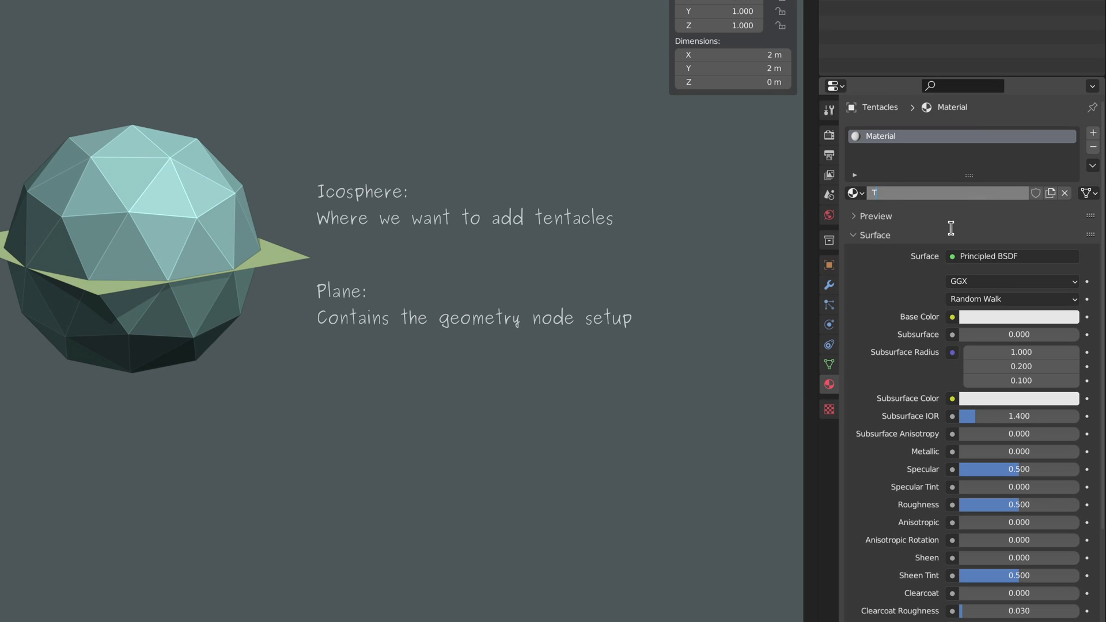
{"action": "type", "text": "Tentacles_Material"}
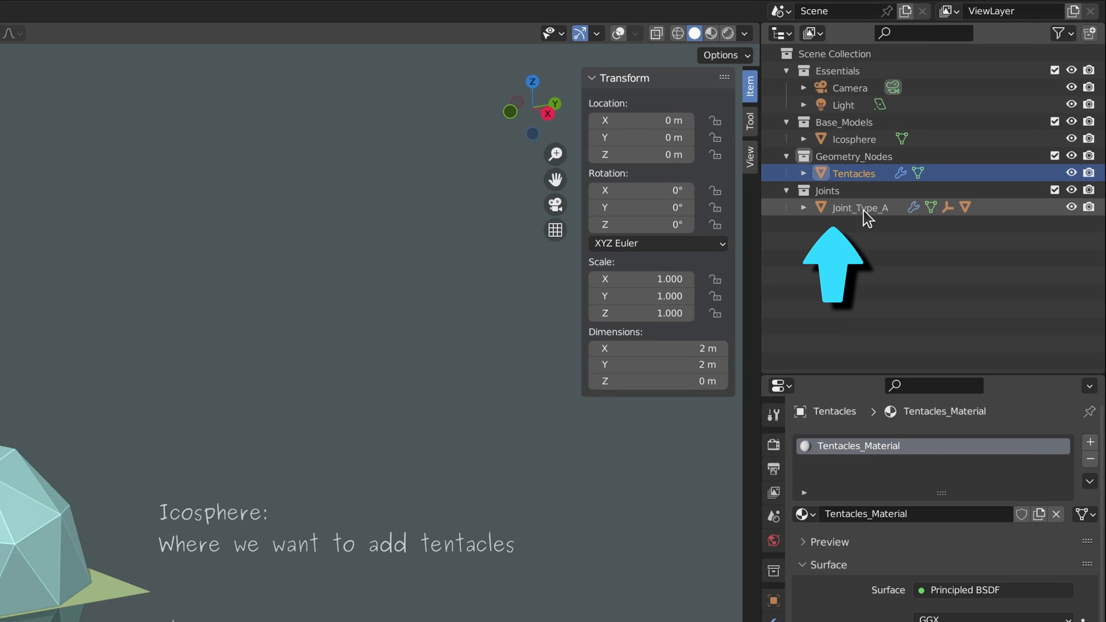
{"action": "left_click", "coordinate": [858, 207]}
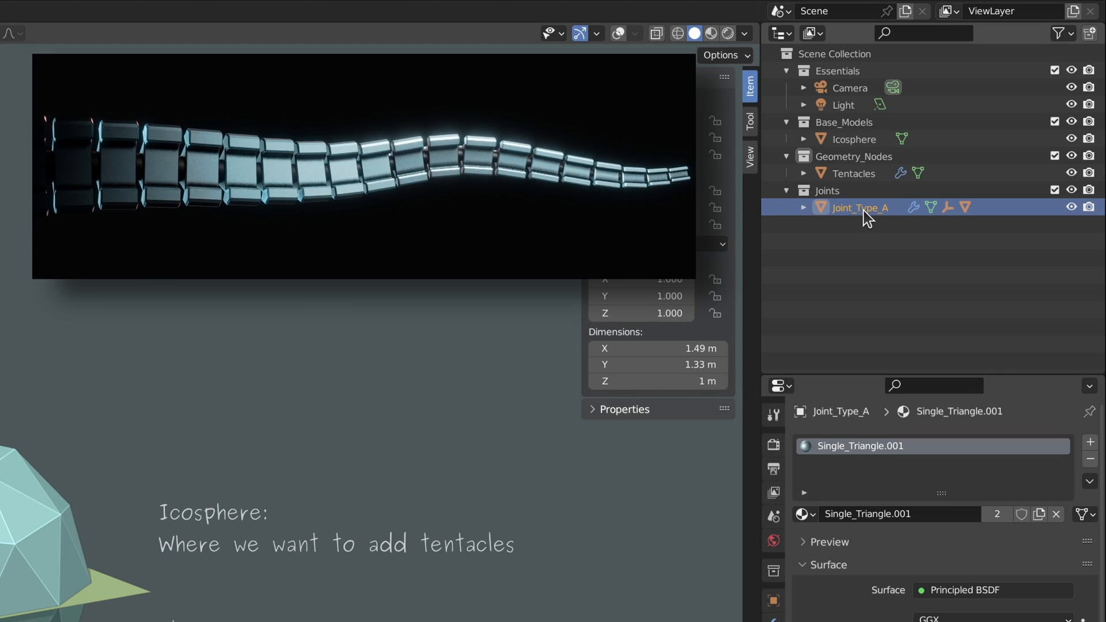
{"action": "left_click", "coordinate": [853, 174]}
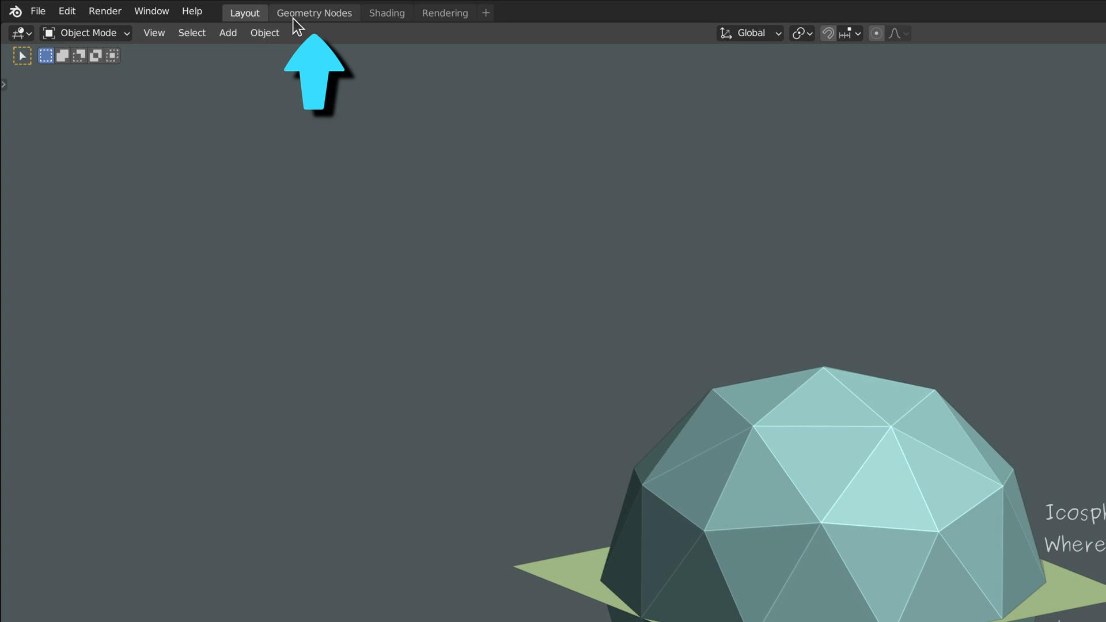
Replace Group Input with an Object Info node in Relative mode reading the Icosphere
{"action": "left_click", "coordinate": [315, 13]}
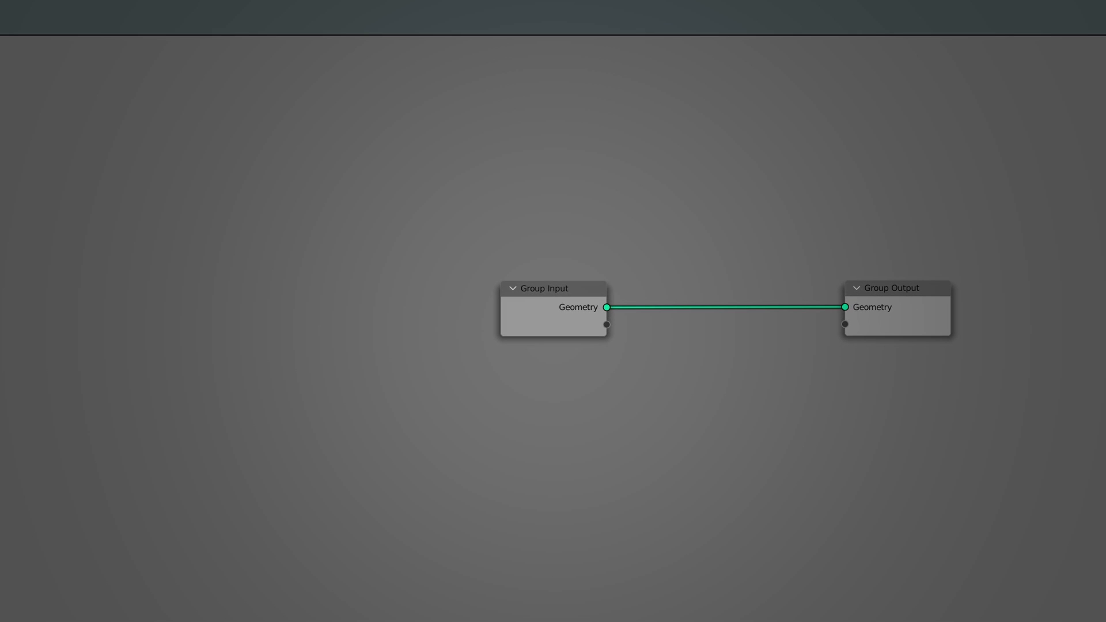
{"action": "key", "text": "shift+a"}
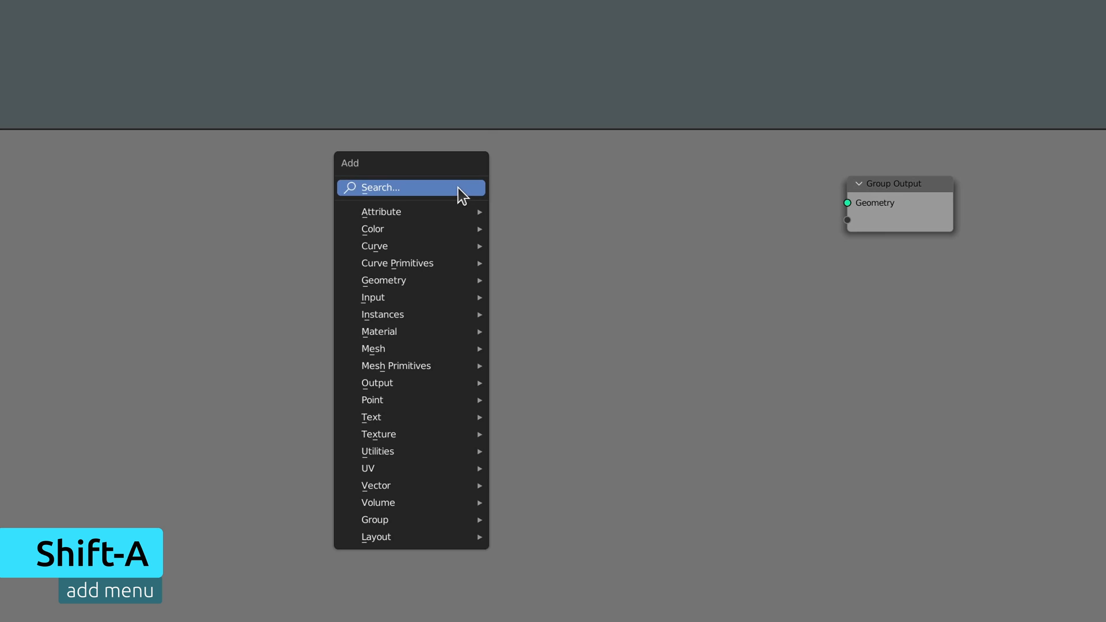
{"action": "type", "text": "object info"}
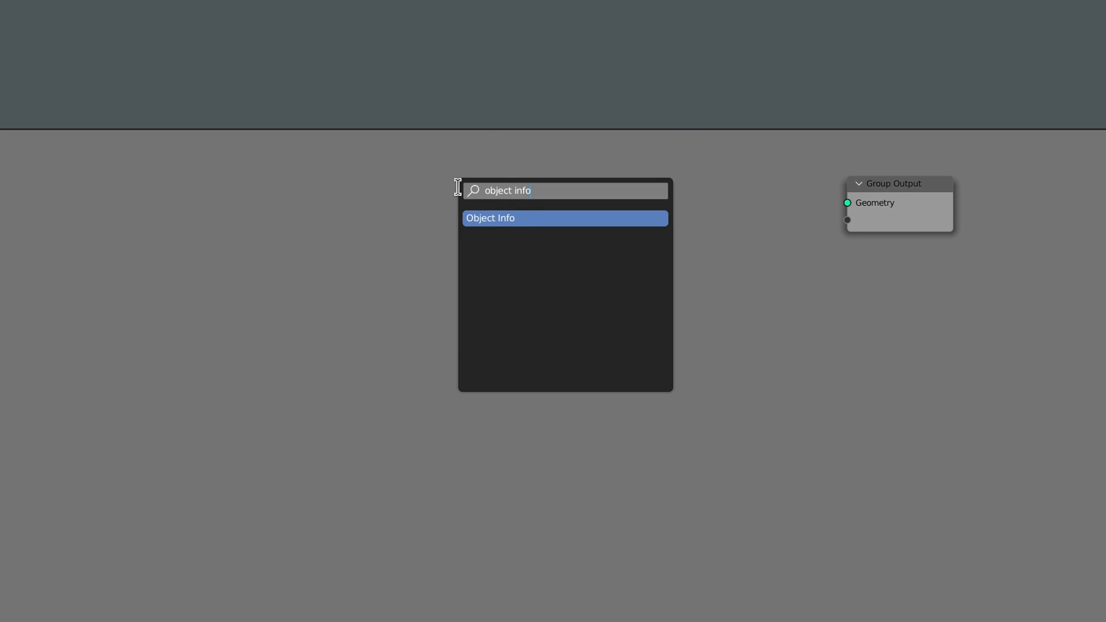
{"action": "left_click", "coordinate": [490, 218]}
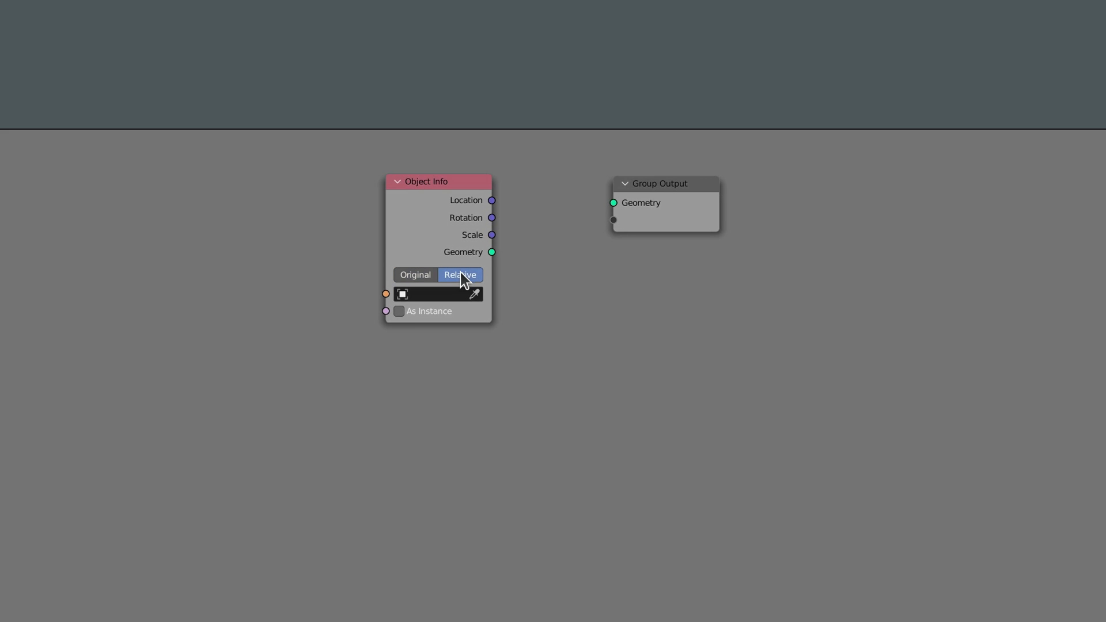
{"action": "left_click", "coordinate": [437, 294]}
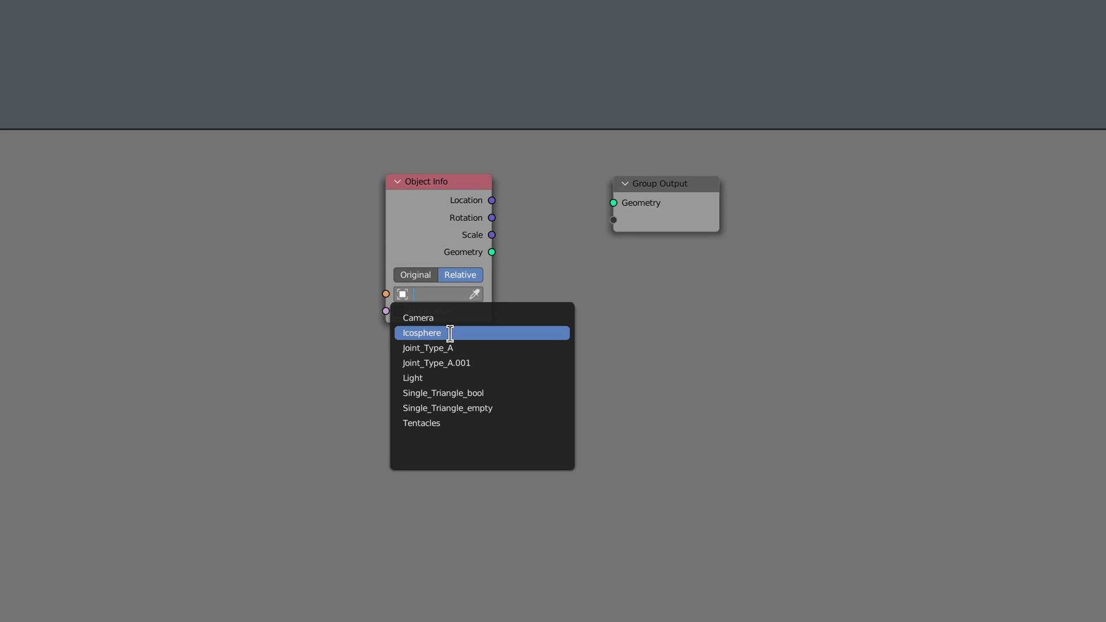
{"action": "left_click", "coordinate": [422, 332]}
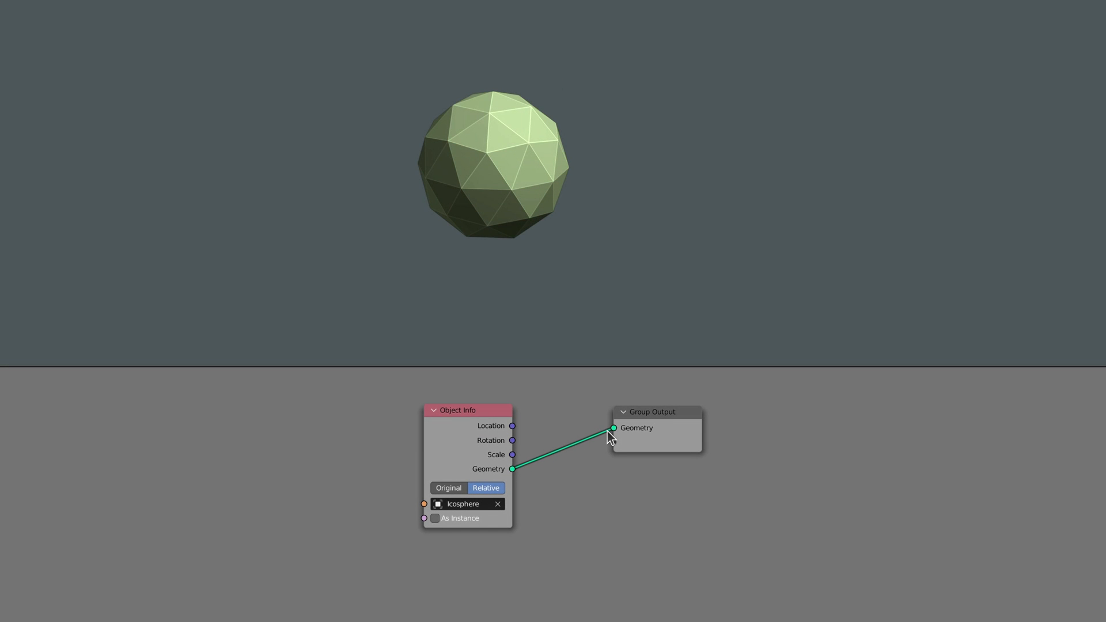
{"action": "mouse_move", "coordinate": [586, 571]}
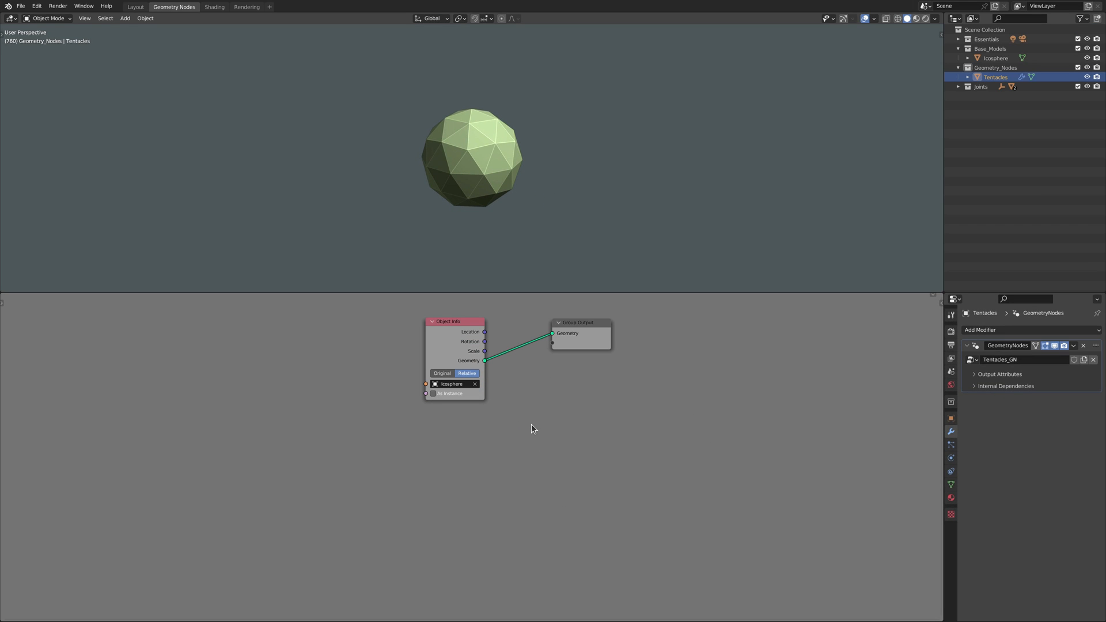
Add a Quadratic Bezier curve node to instance as 10 m tentacles over the icosphere
{"action": "key", "text": "shift+a"}
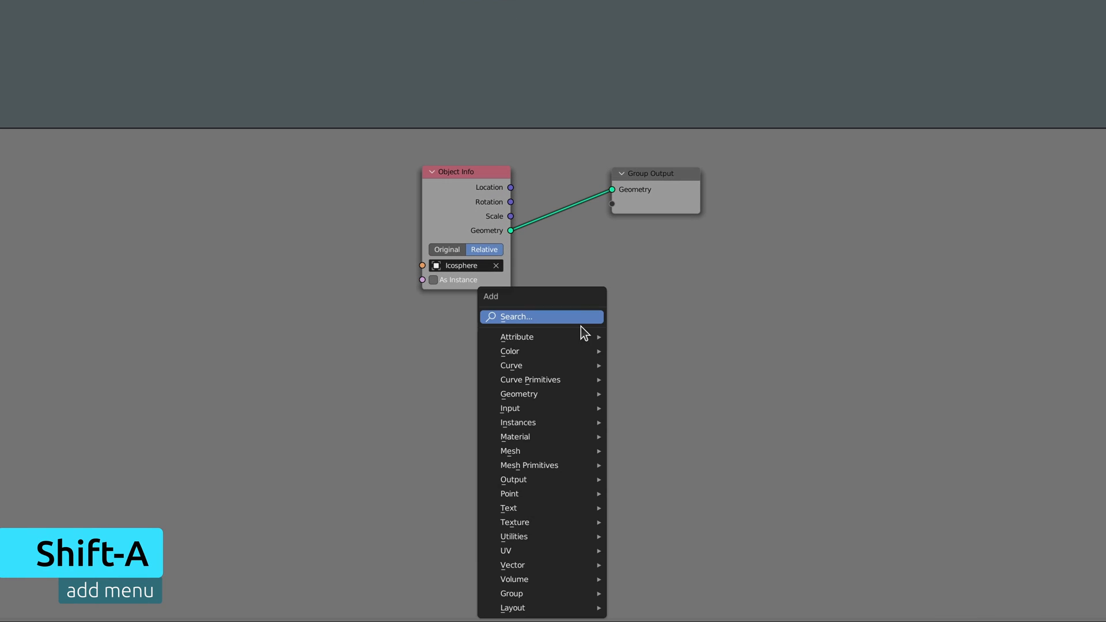
{"action": "type", "text": "q"}
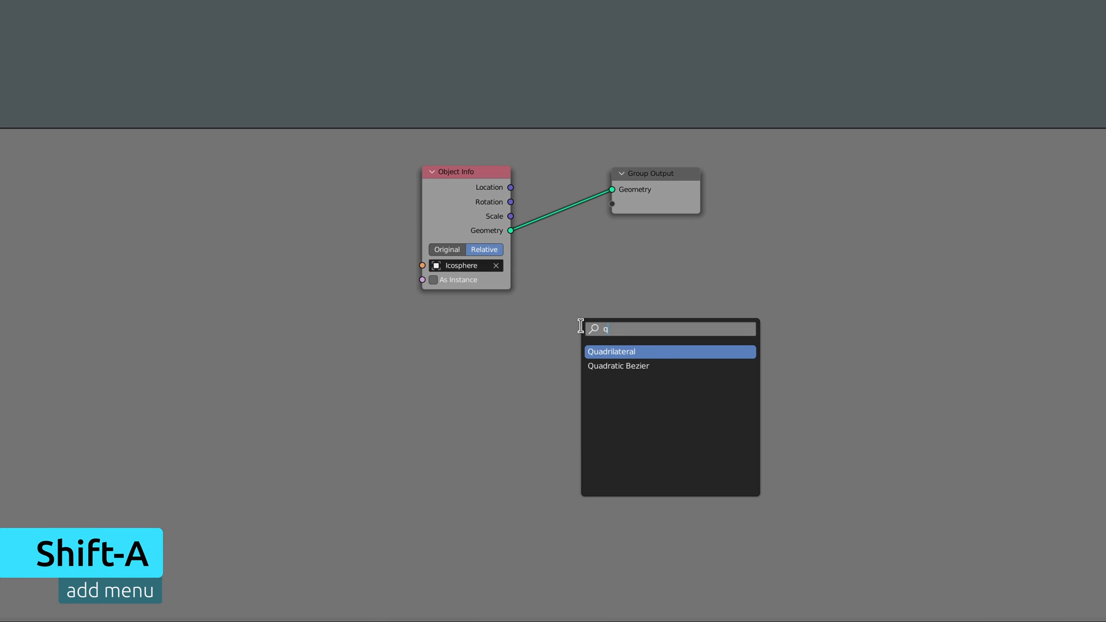
{"action": "left_click", "coordinate": [618, 365]}
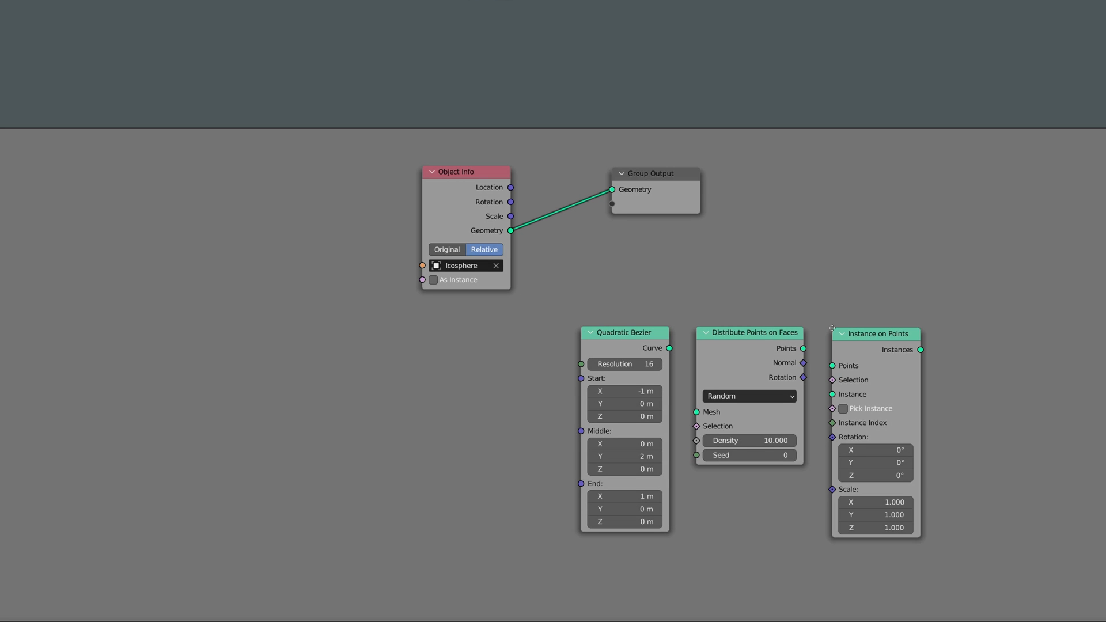
{"action": "mouse_move", "coordinate": [830, 336]}
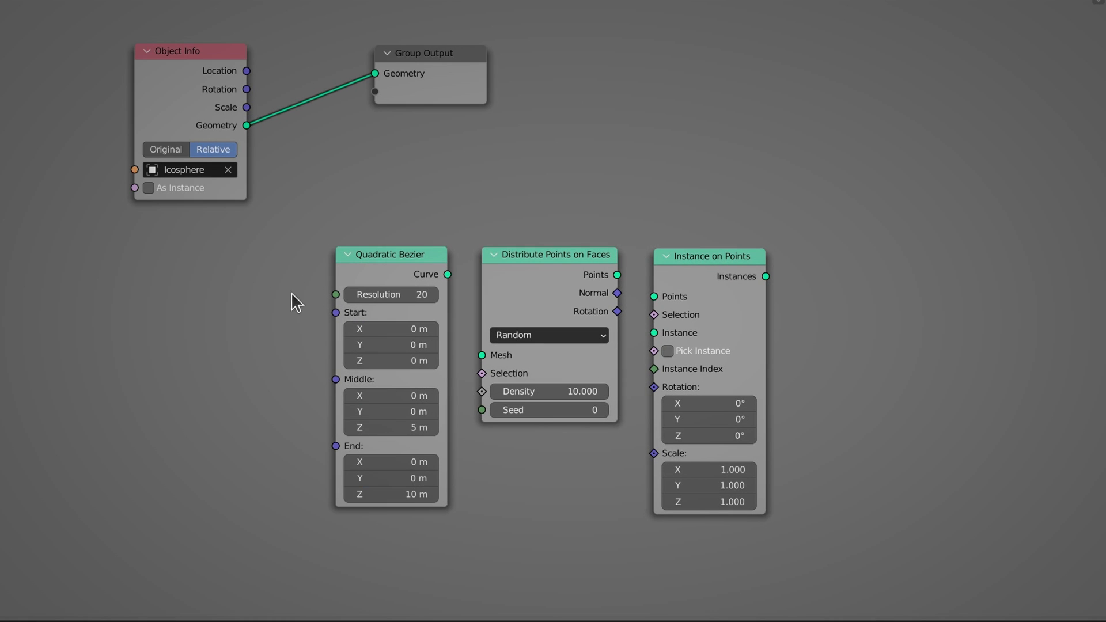
{"action": "left_click", "coordinate": [548, 334]}
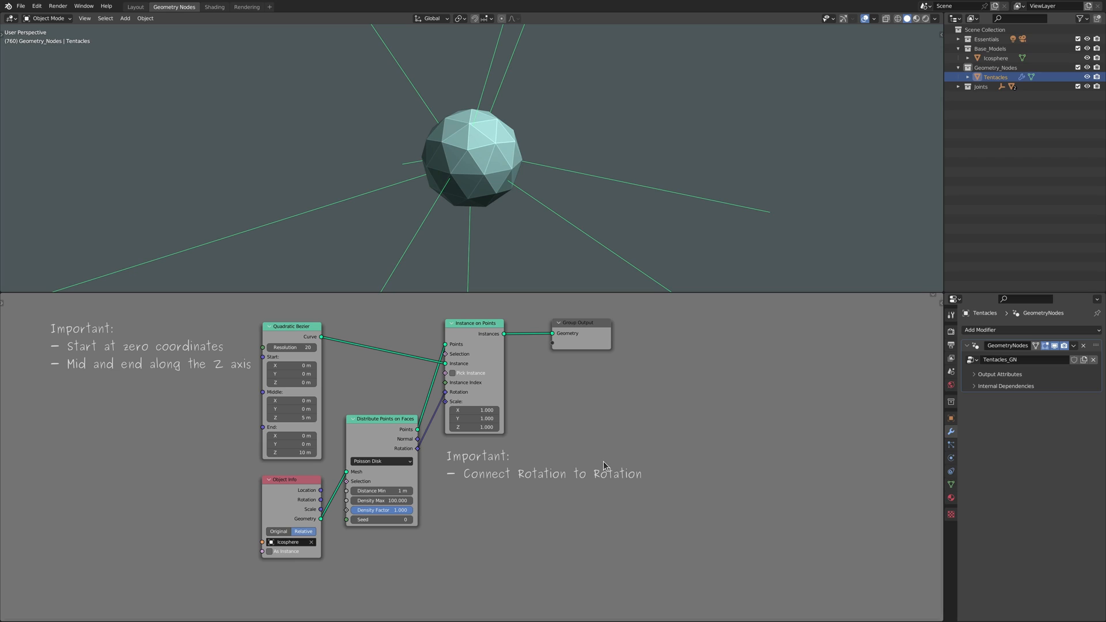
Add a Realize Instances node after the instanced bezier tentacles
{"action": "key", "text": "shift+a"}
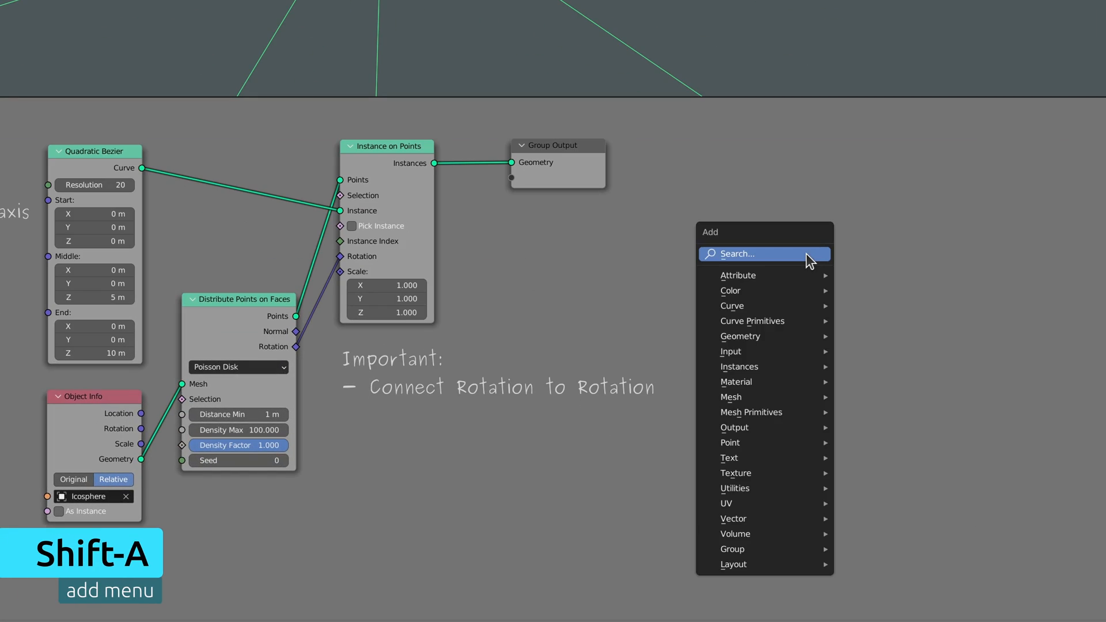
{"action": "type", "text": "realize instances"}
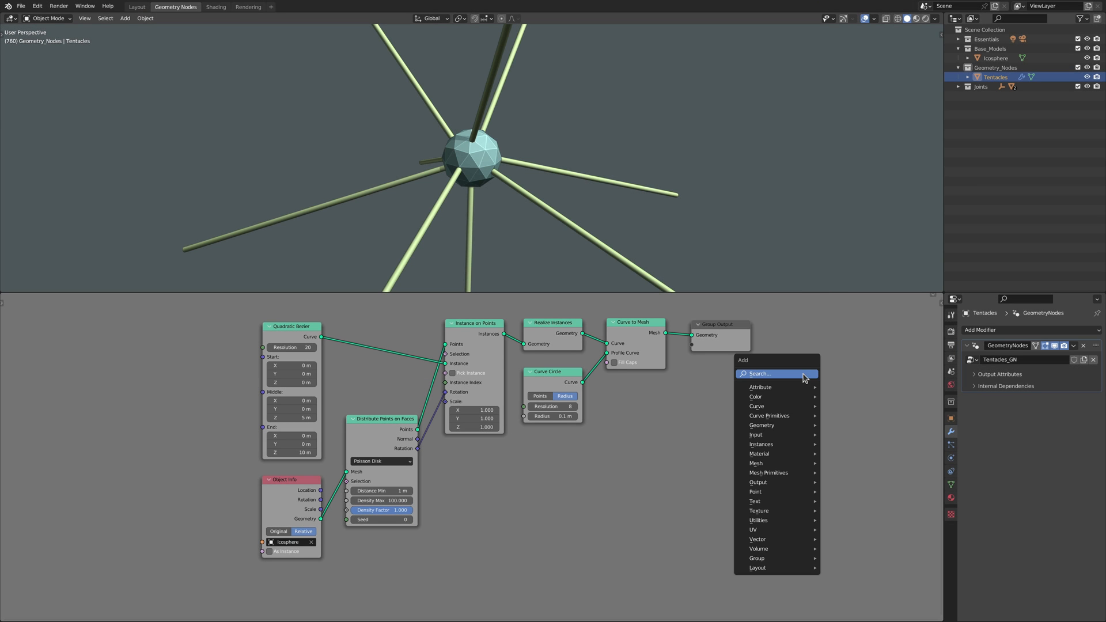
Add a Noise Texture node and set the Map Range data type to Vector
{"action": "type", "text": "noise texture"}
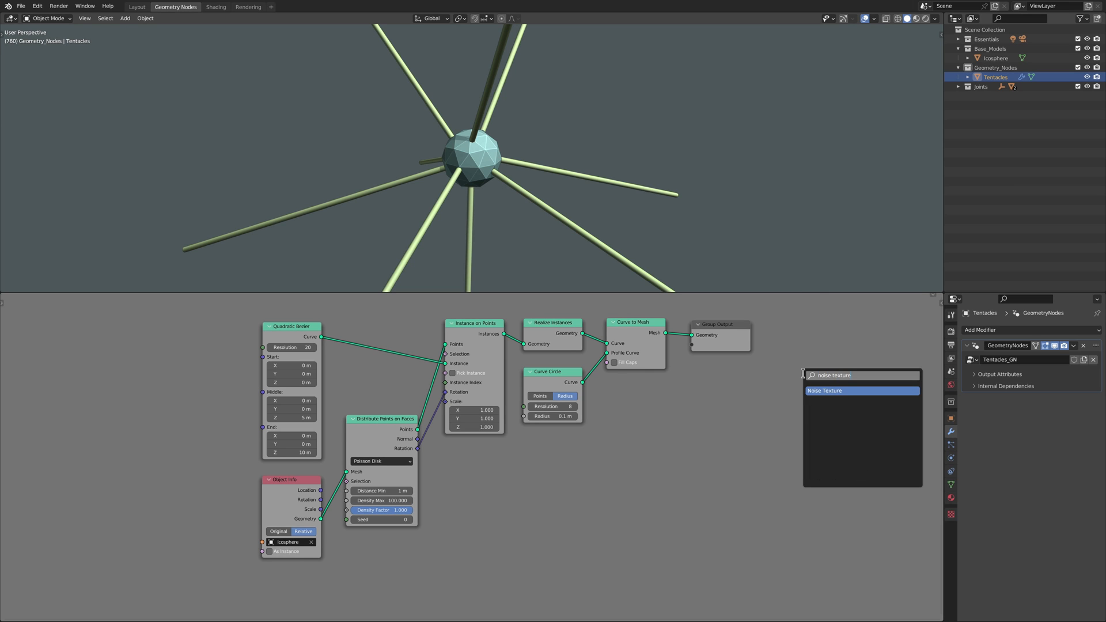
{"action": "left_click", "coordinate": [824, 390]}
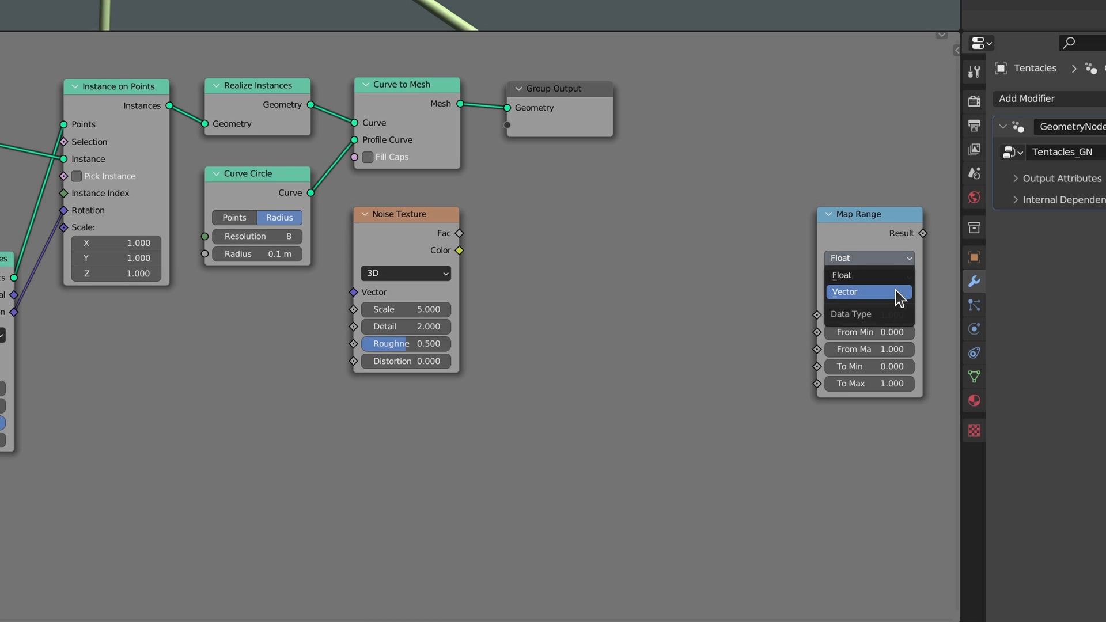
{"action": "left_click", "coordinate": [845, 291]}
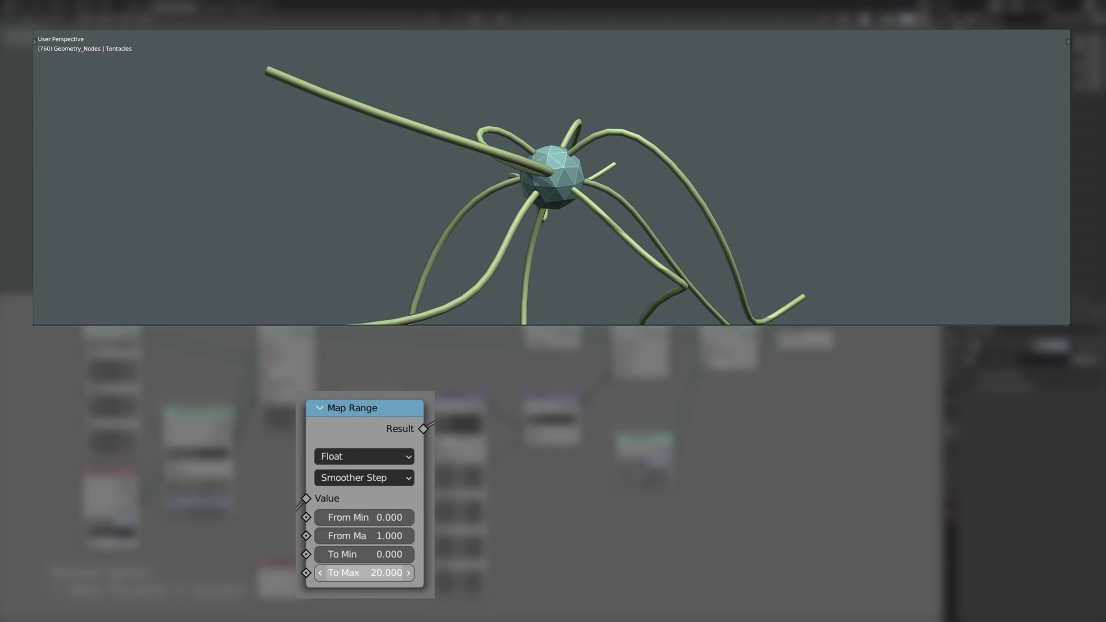
Tune the float Map Range To Max to about 5.95 for wiggle strength along the tentacles
{"action": "left_click_drag", "start_coordinate": [364, 572], "coordinate": [363, 572]}
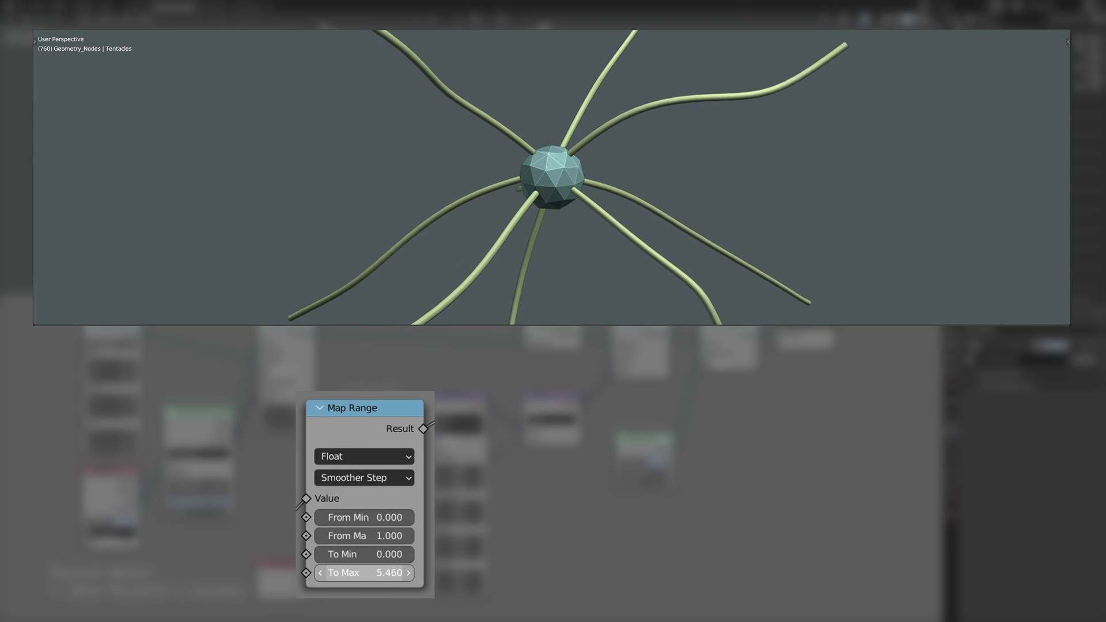
{"action": "left_click_drag", "start_coordinate": [346, 571], "coordinate": [374, 572]}
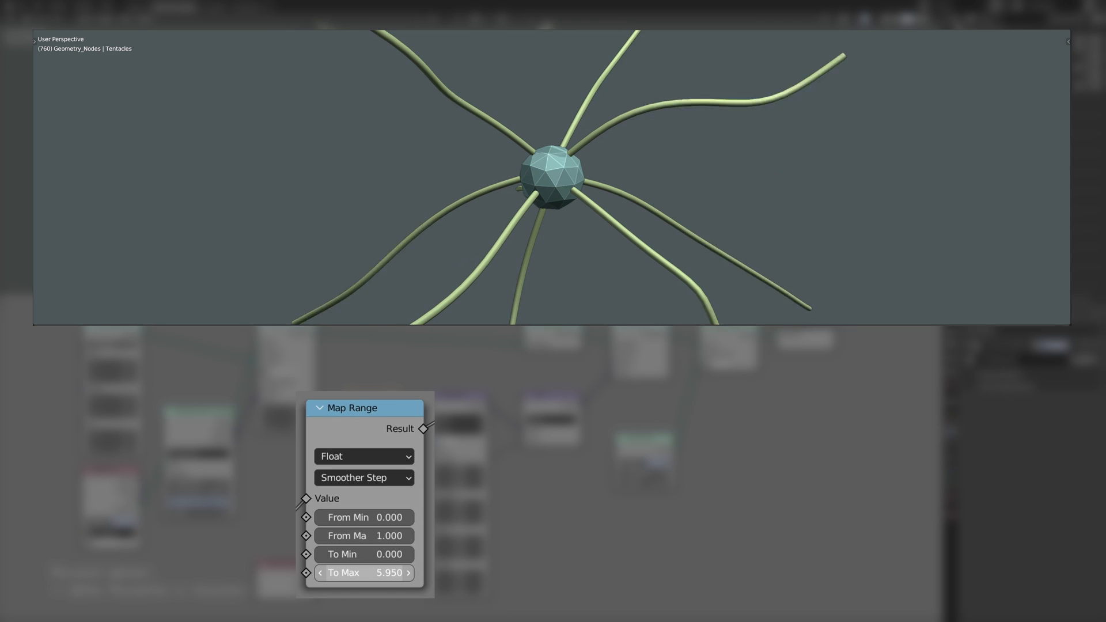
{"action": "left_click_drag", "start_coordinate": [364, 571], "coordinate": [377, 572]}
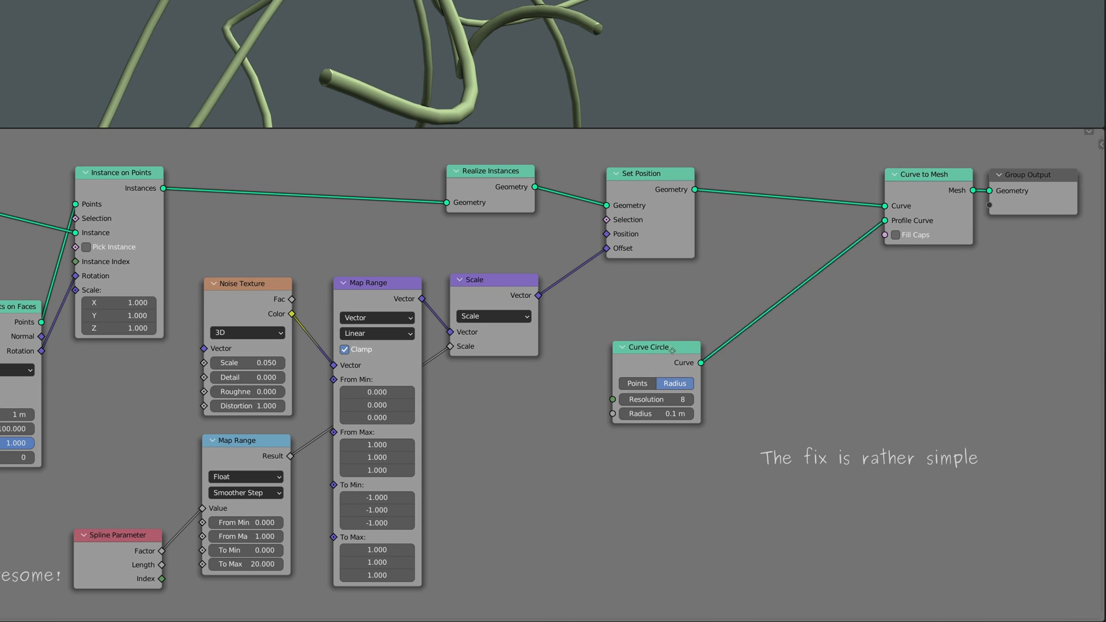
Place a Trim Curve (Length, End 10 m) and a 20-point Resample Curve before Curve to Mesh
{"action": "left_click_drag", "start_coordinate": [656, 346], "coordinate": [818, 292]}
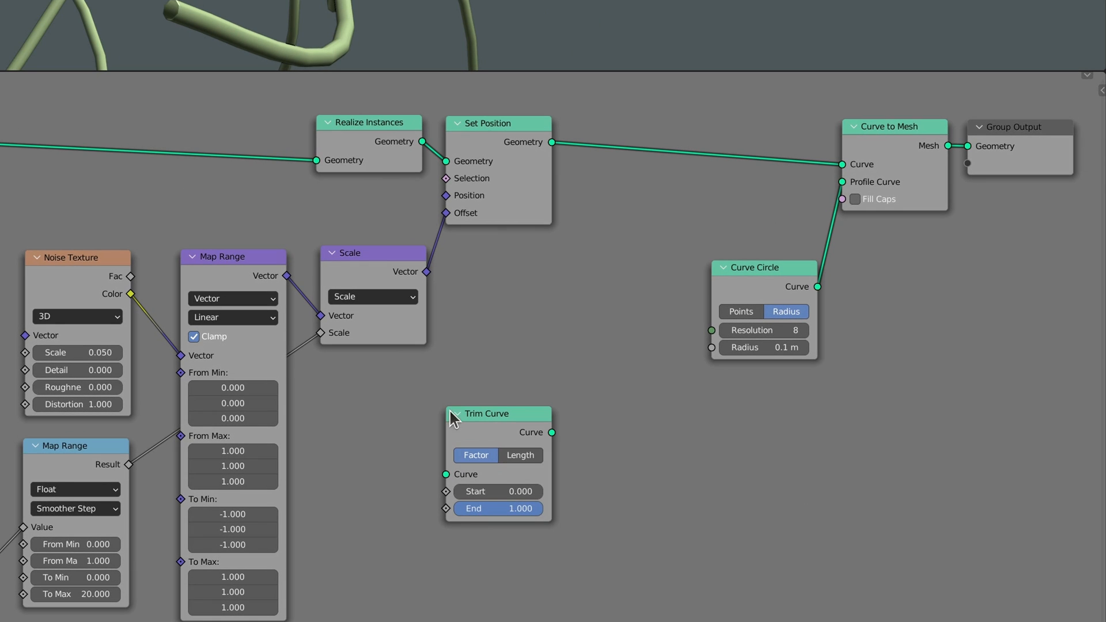
{"action": "left_click", "coordinate": [520, 455]}
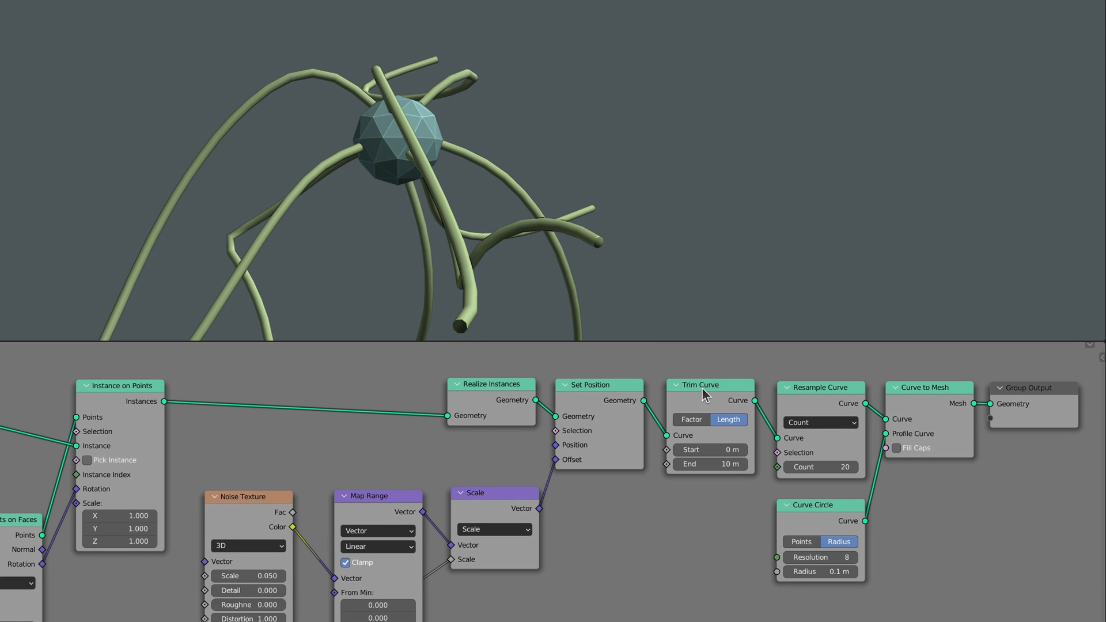
{"action": "left_click", "coordinate": [700, 385]}
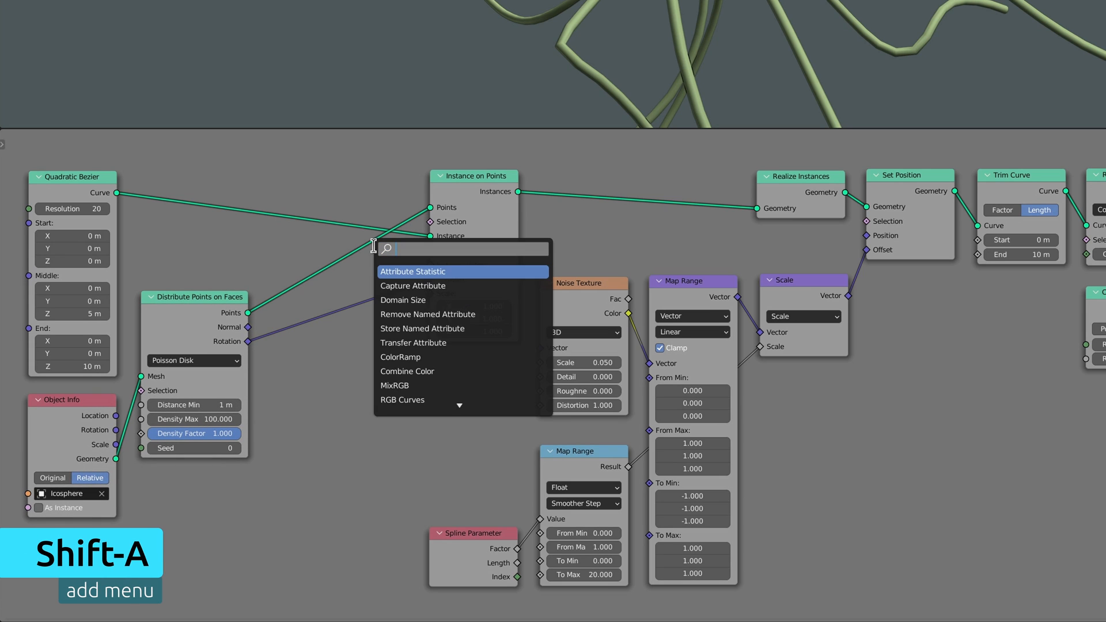
Add a Vector Math Multiply Add and a Math Multiply by 5 combining normal, scene time and position into the noise vector
{"action": "type", "text": "vector math"}
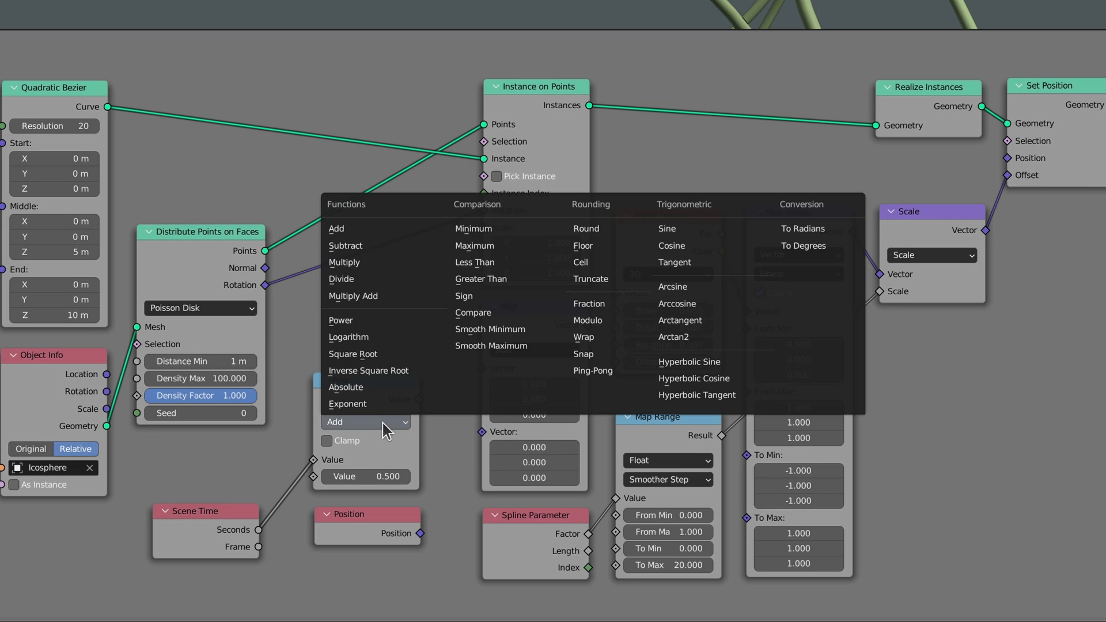
{"action": "left_click", "coordinate": [345, 263]}
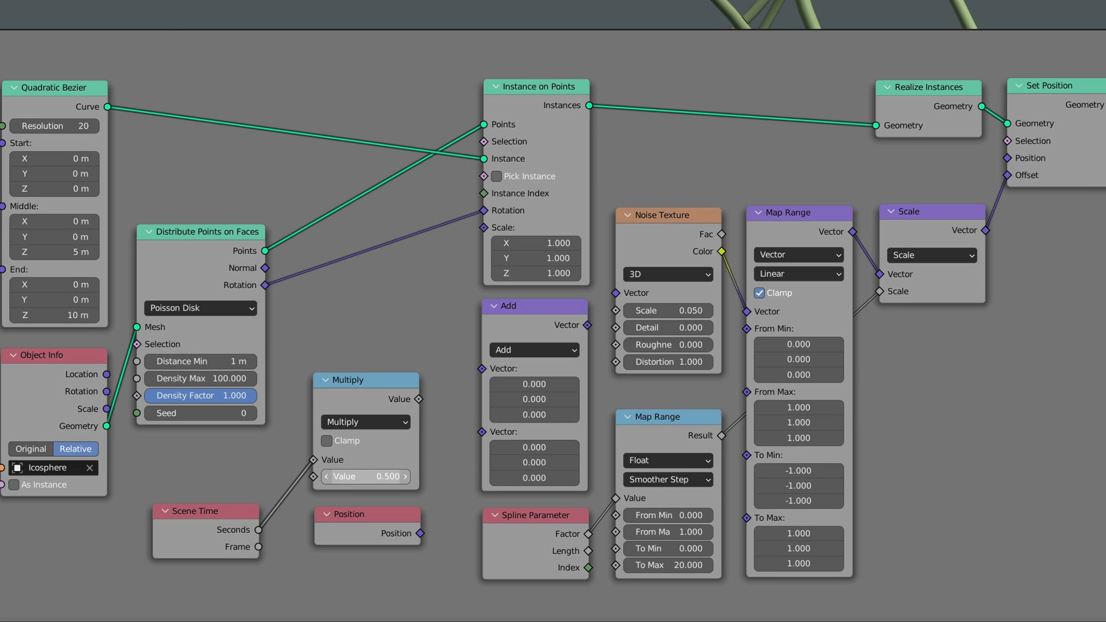
{"action": "left_click", "coordinate": [534, 349]}
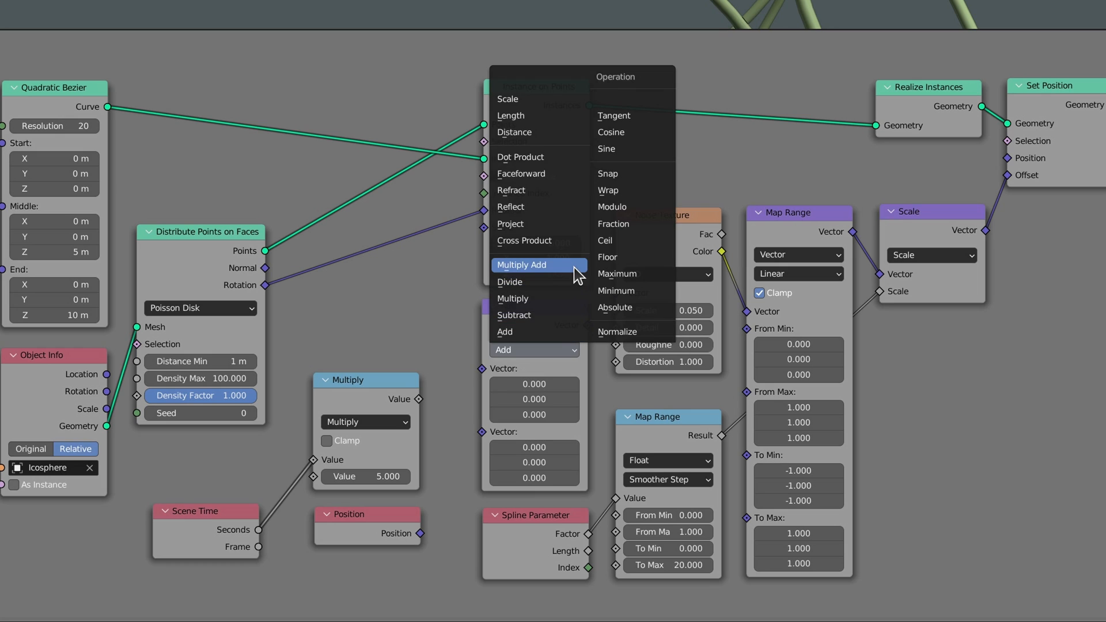
{"action": "left_click", "coordinate": [521, 265]}
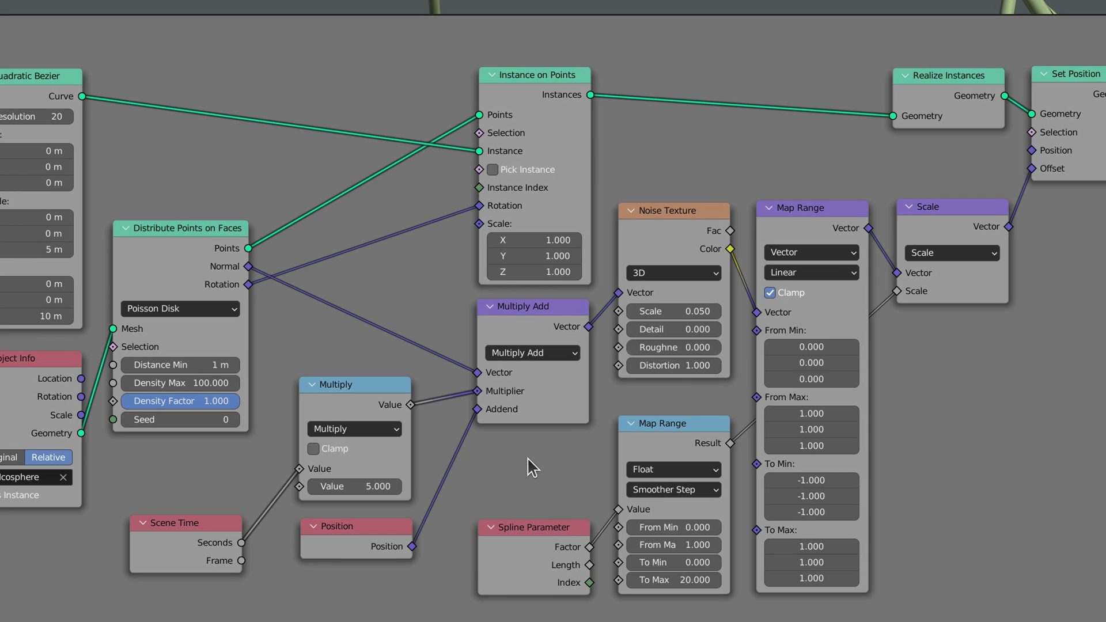
{"action": "left_click", "coordinate": [352, 526]}
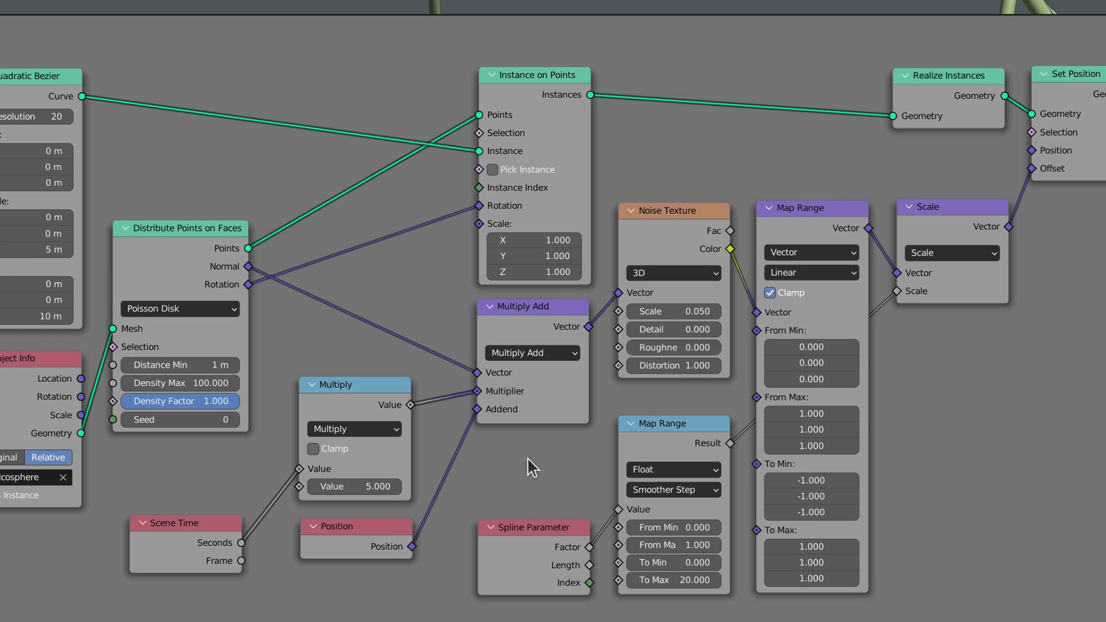
{"action": "left_click", "coordinate": [354, 385]}
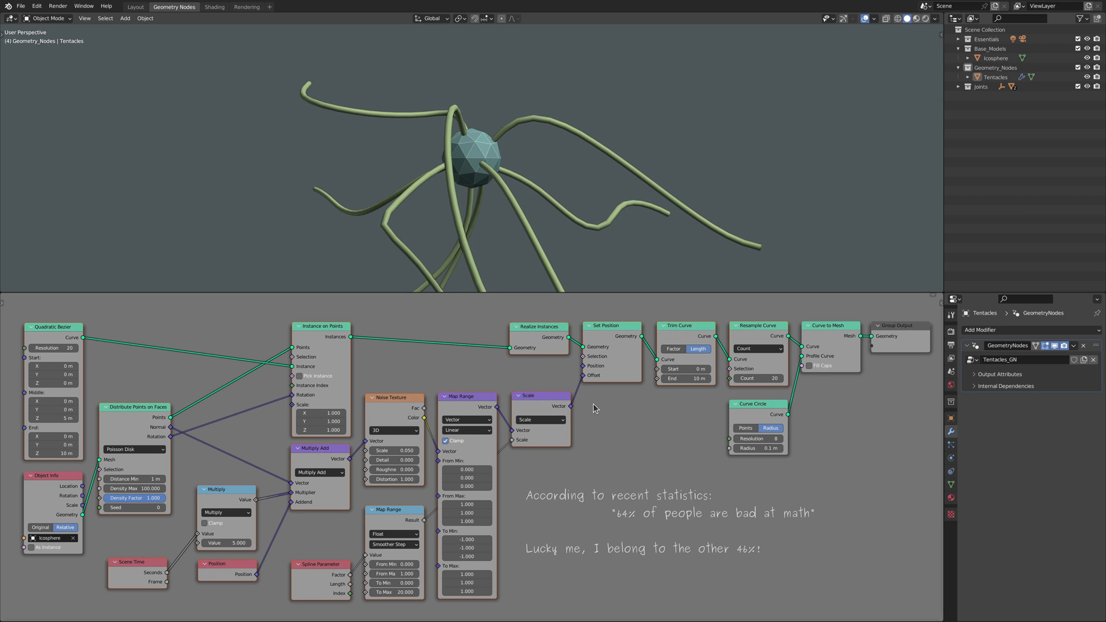
Group the curve nodes, name the group Curve Generator and move Curve to Mesh beside the circle profile
{"action": "key", "text": "shift+a"}
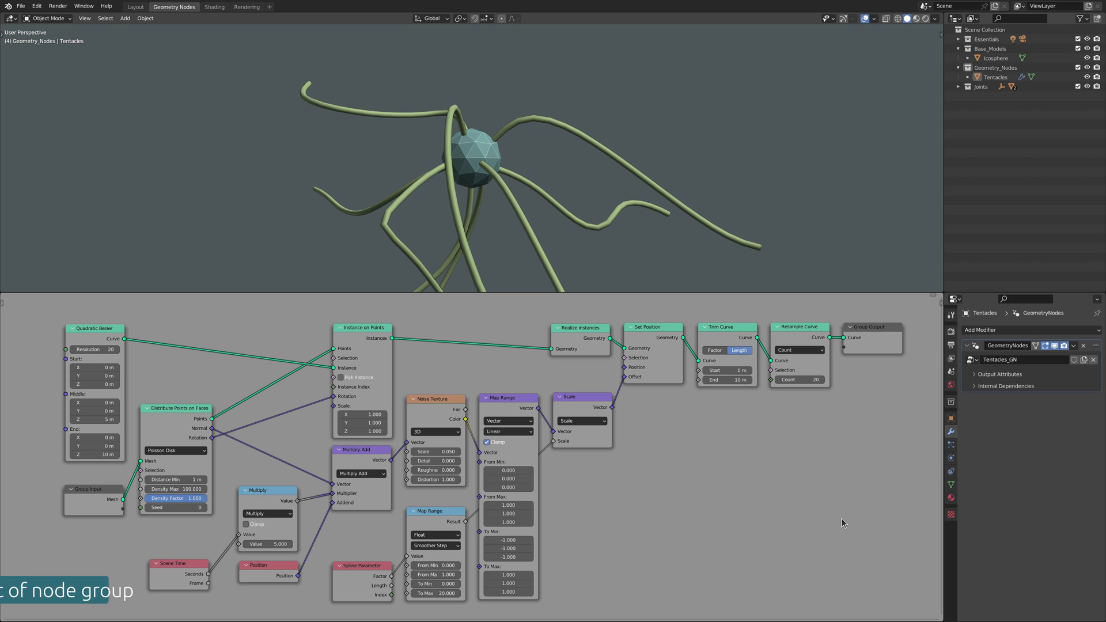
{"action": "key", "text": "Tab"}
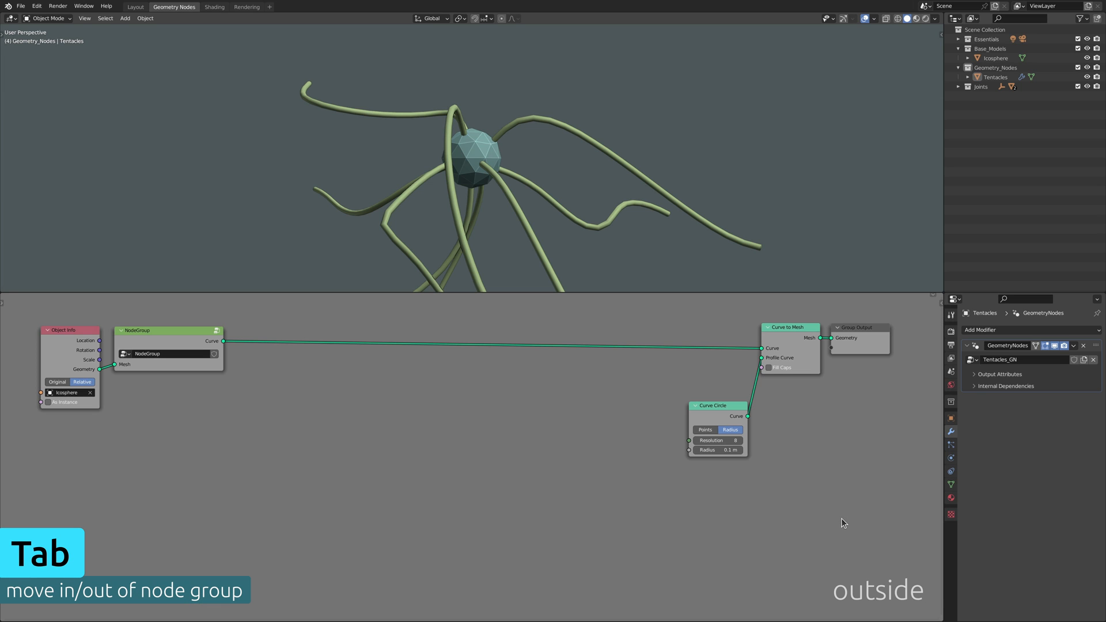
{"action": "key", "text": "Tab"}
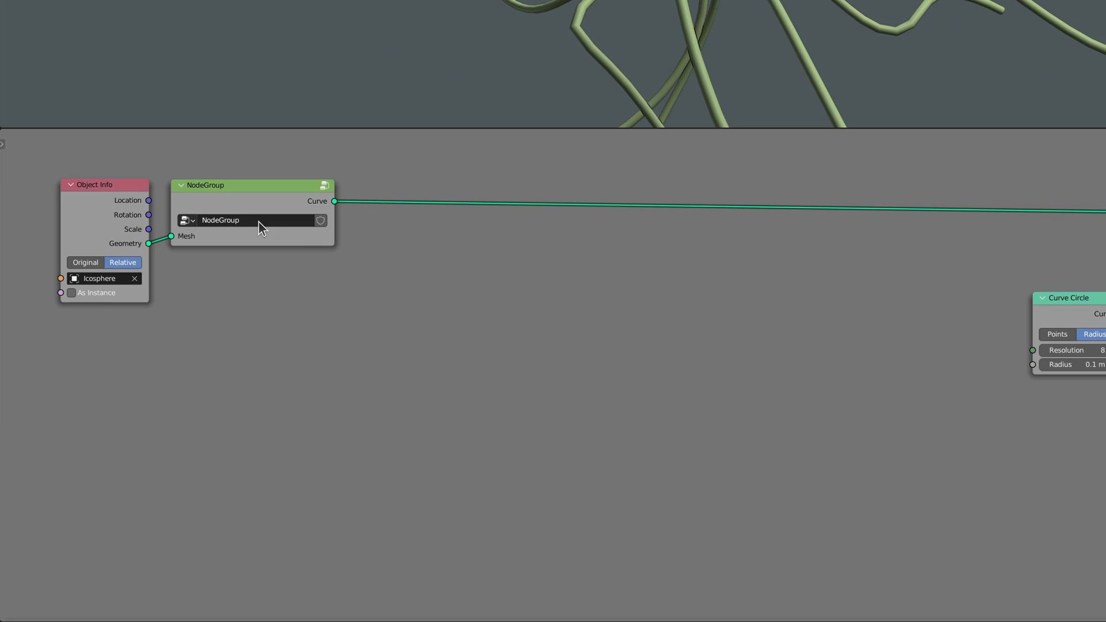
{"action": "type", "text": "Curve Generator"}
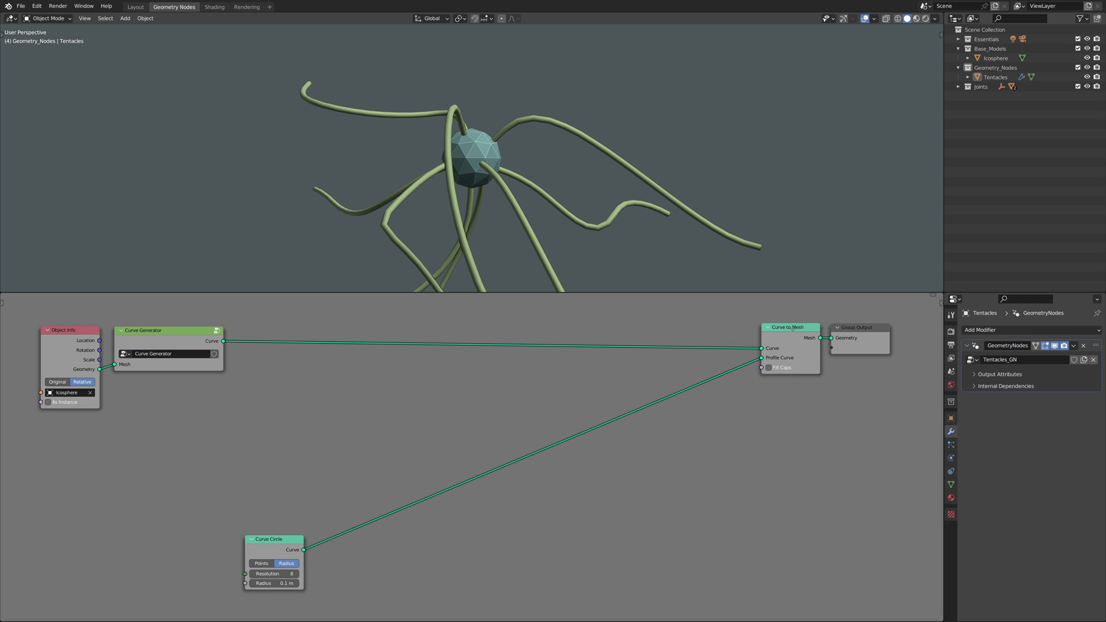
{"action": "left_click_drag", "start_coordinate": [790, 327], "coordinate": [347, 540]}
{"action": "type", "text": "j"}
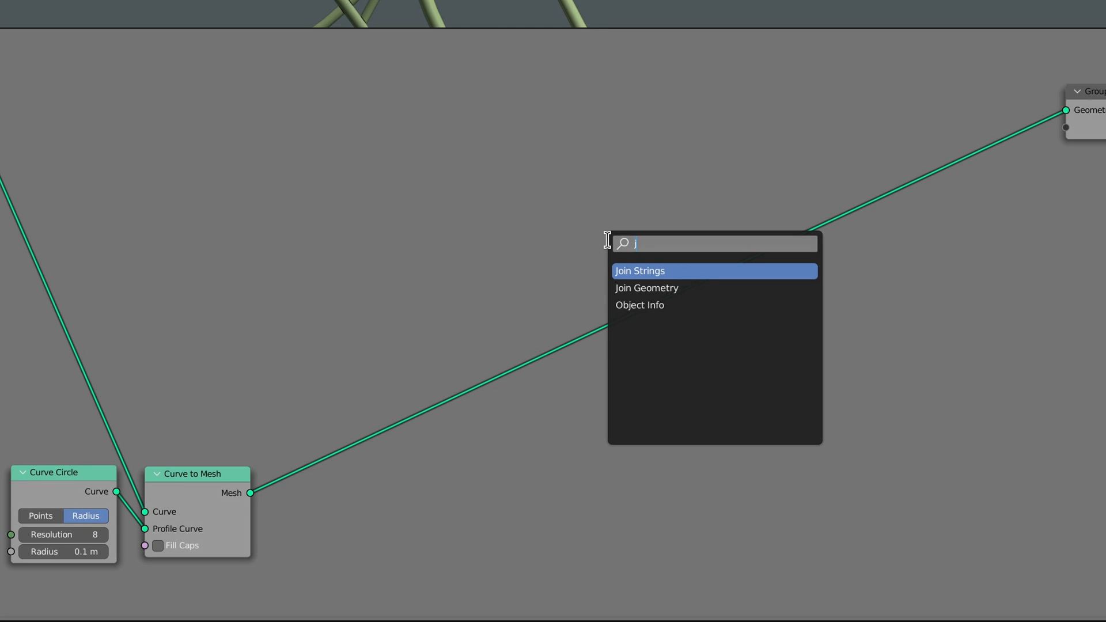
Bring in Joint_Type_A via Object Info and join it into the tentacle instancing chain
{"action": "left_click", "coordinate": [645, 288]}
{"action": "type", "text": "o"}
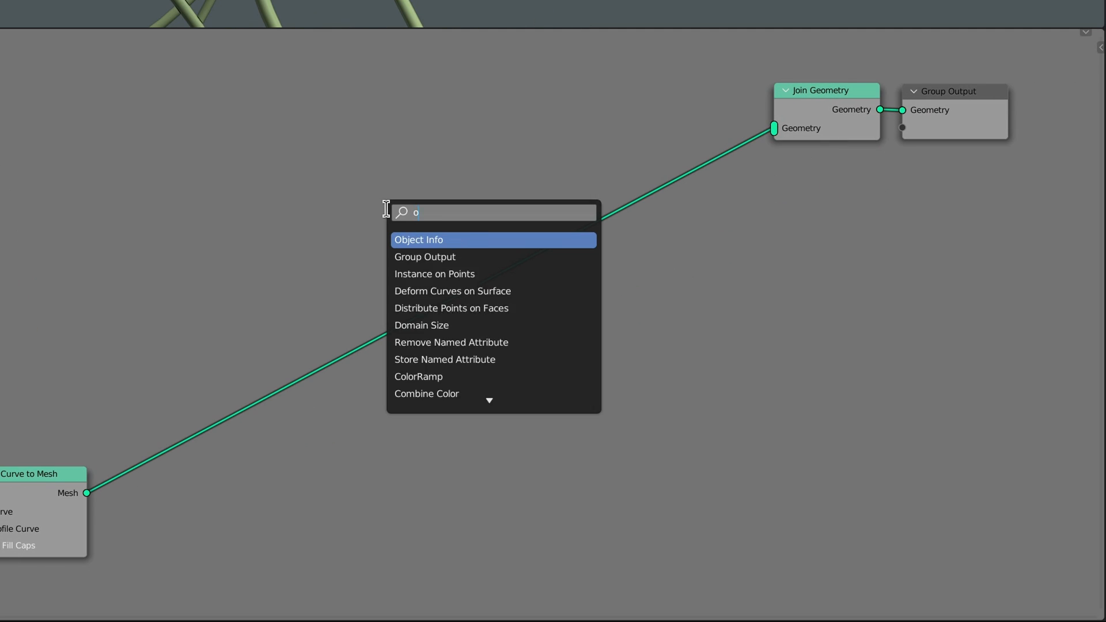
{"action": "left_click", "coordinate": [418, 240]}
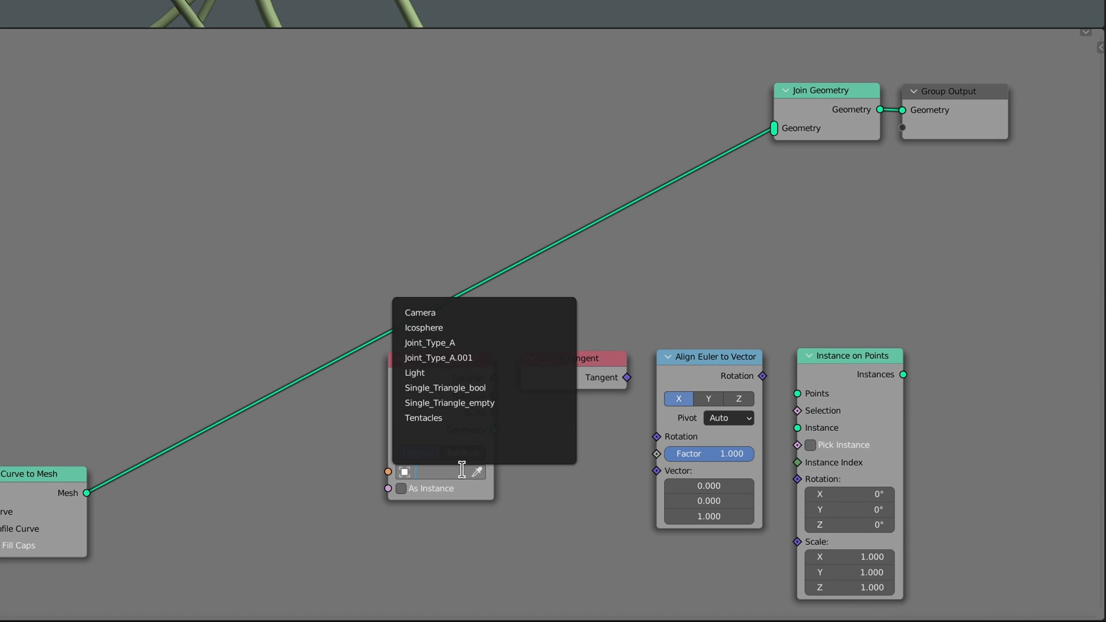
{"action": "left_click", "coordinate": [430, 343]}
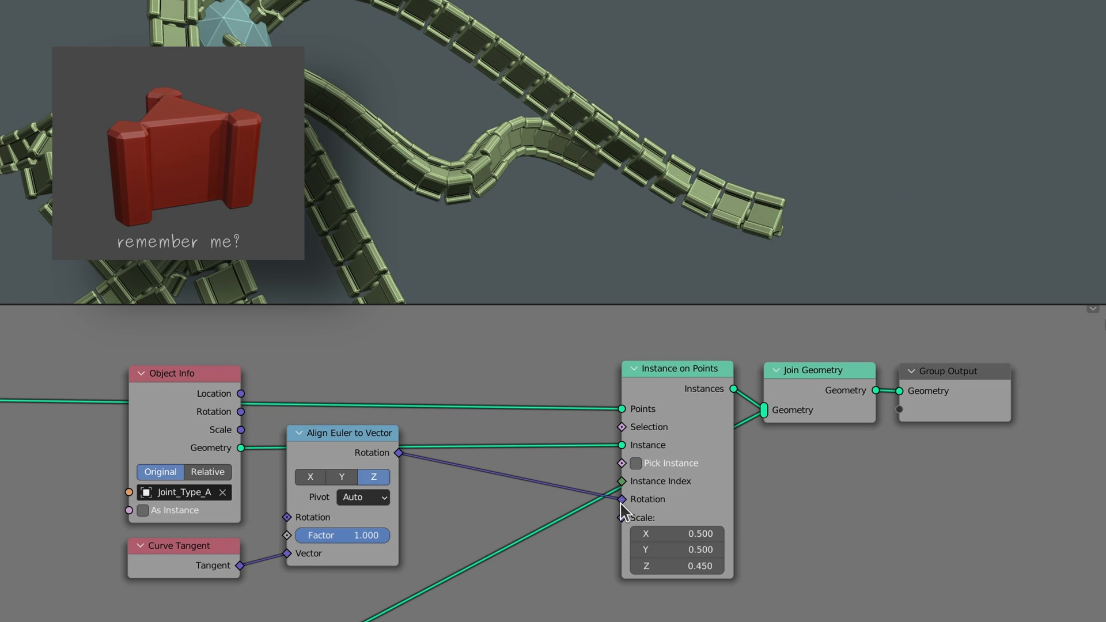
{"action": "left_click", "coordinate": [342, 433]}
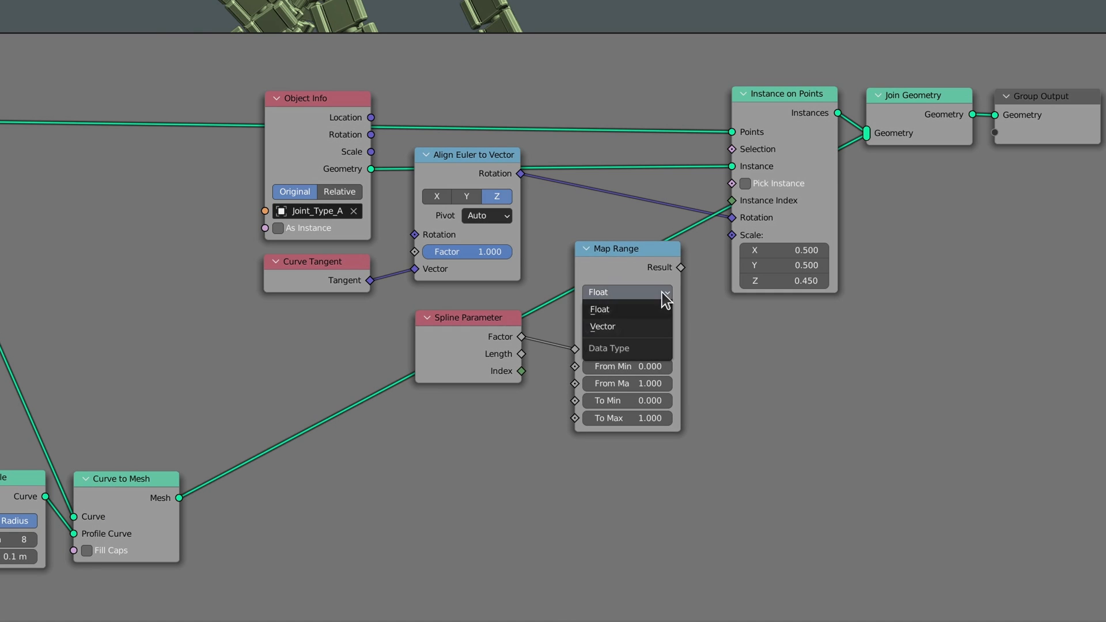
Switch the Map Range node to Vector so link scale tapers toward the tip
{"action": "left_click", "coordinate": [601, 326]}
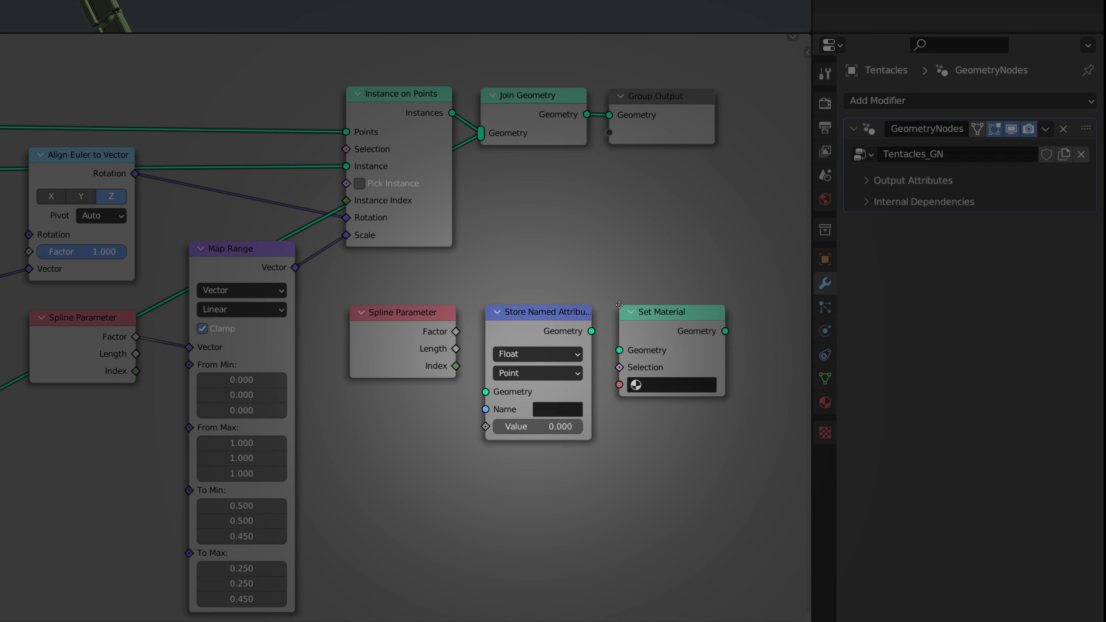
Name the stored attribute sFactor in the Store Named Attribute node
{"action": "left_click", "coordinate": [557, 408]}
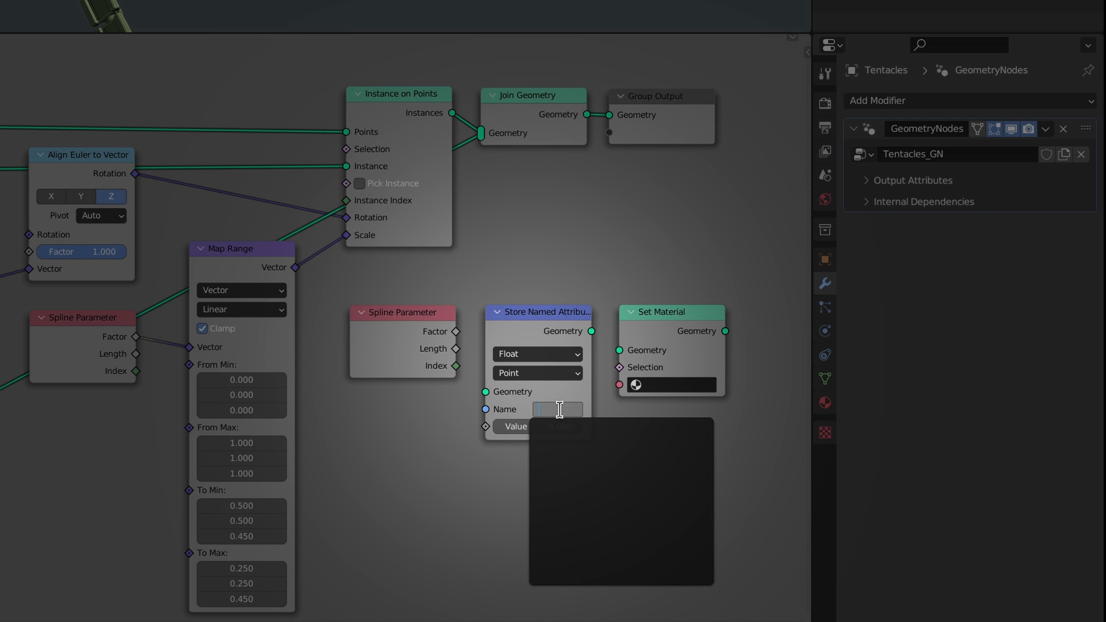
{"action": "type", "text": "s"}
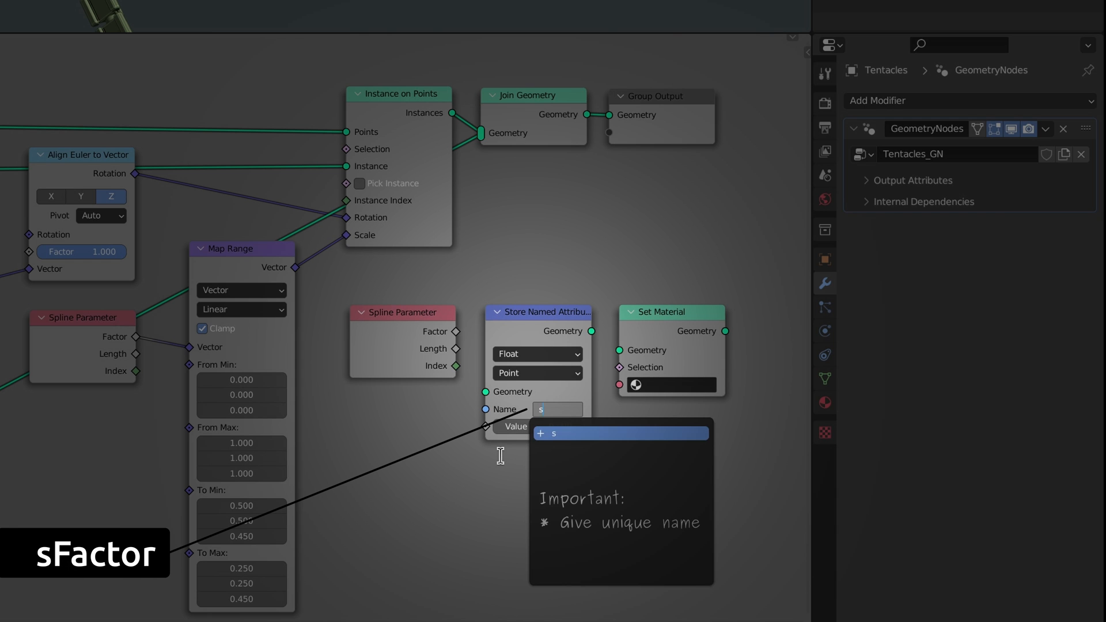
{"action": "type", "text": "Factor"}
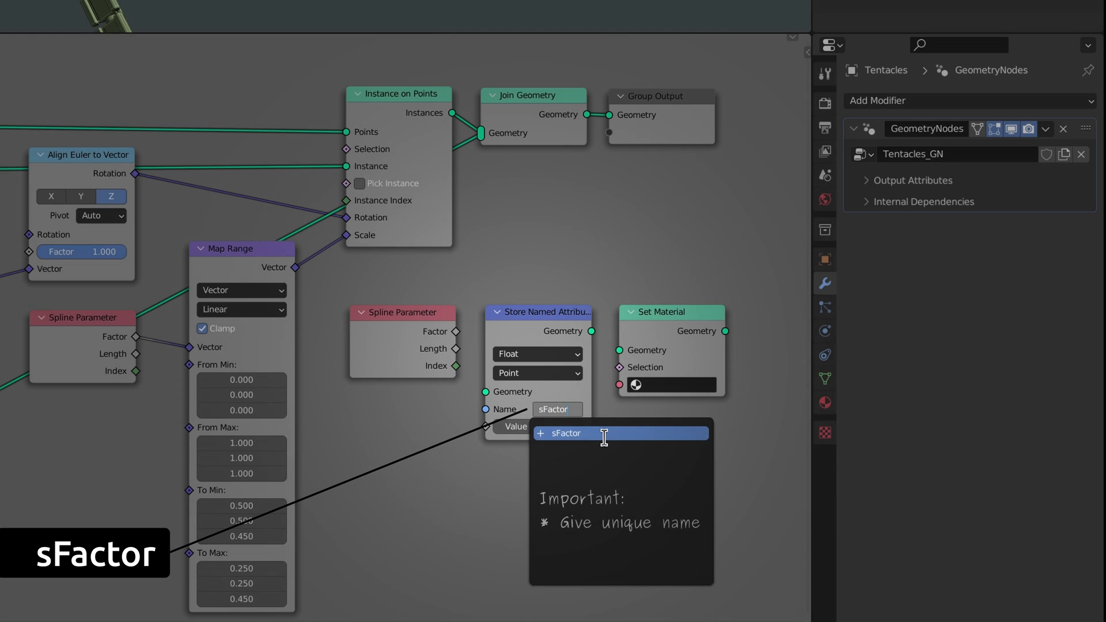
{"action": "left_click", "coordinate": [560, 433]}
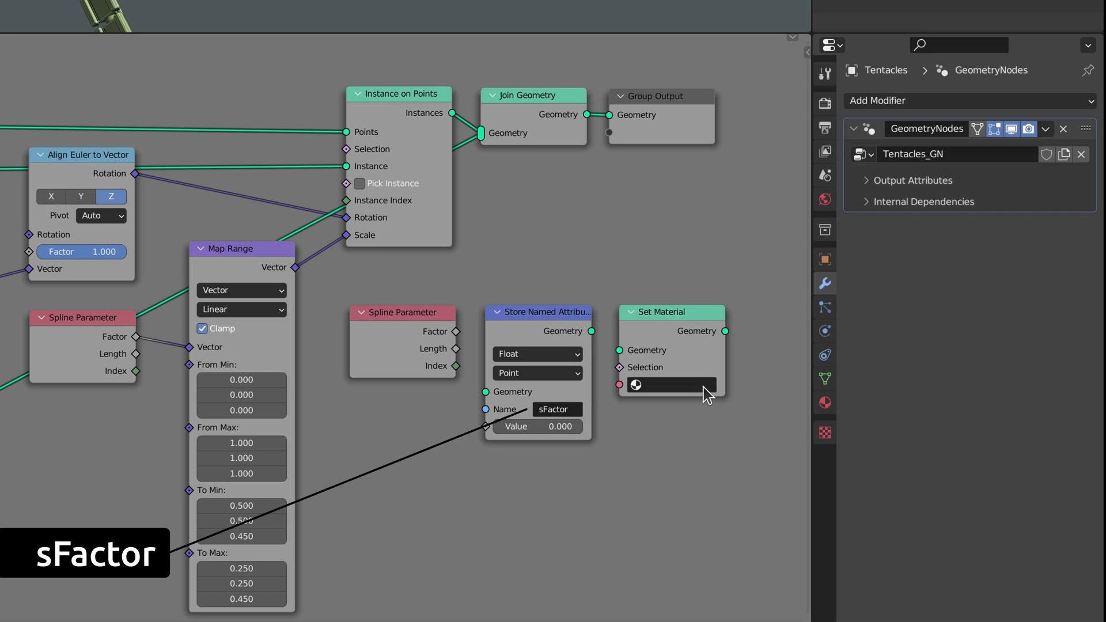
Assign Tentacles_Material in Set Material and feed Spline Parameter into the sFactor value
{"action": "left_click", "coordinate": [669, 386]}
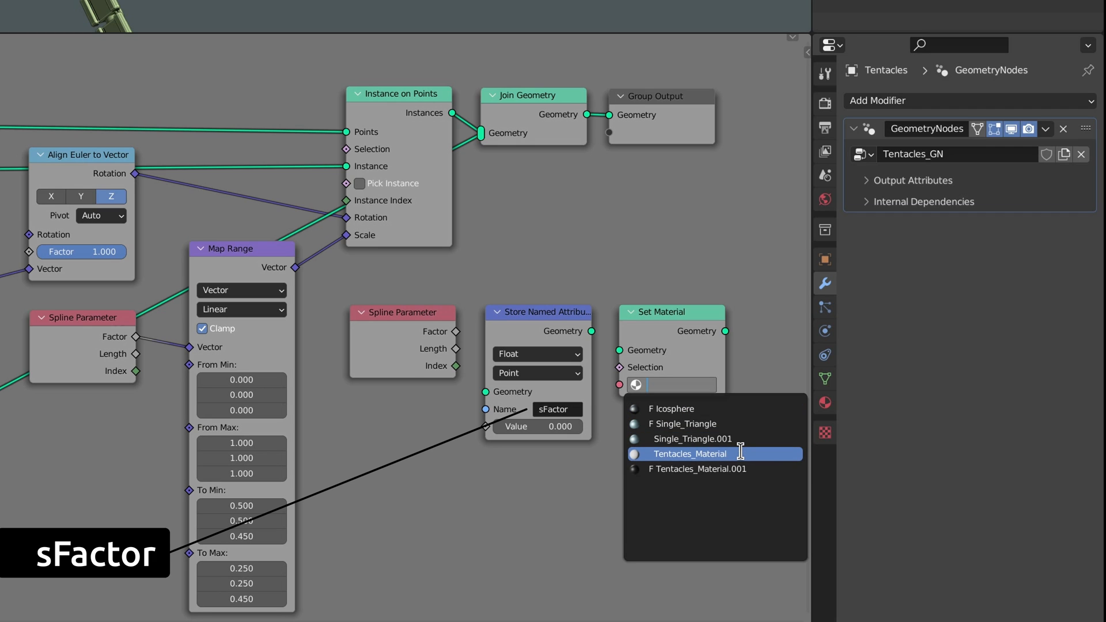
{"action": "left_click", "coordinate": [690, 453]}
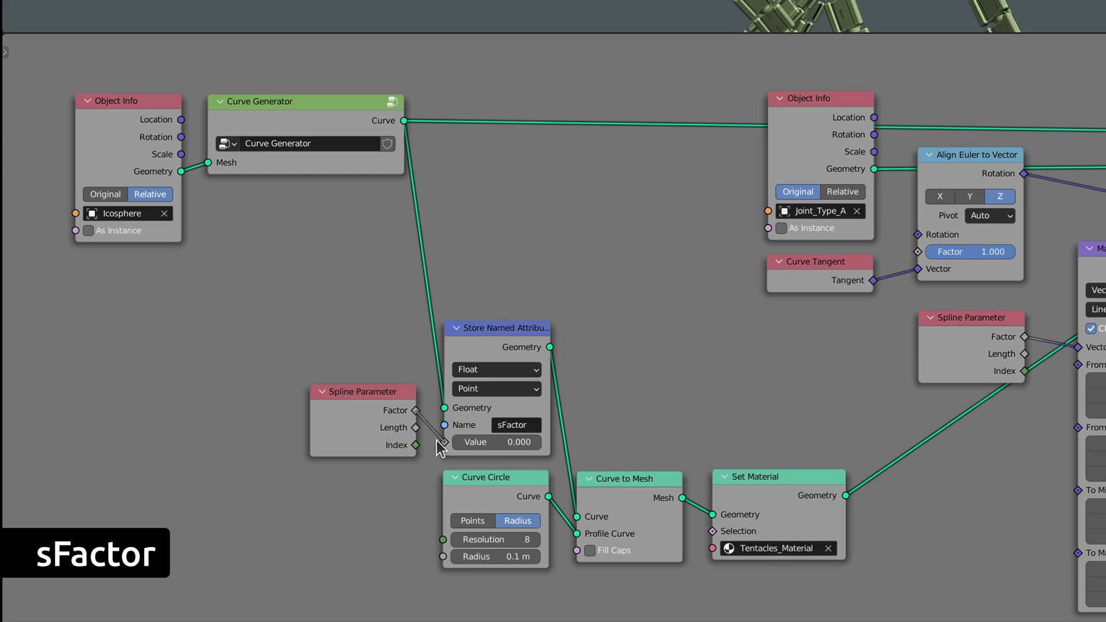
{"action": "left_click", "coordinate": [388, 12]}
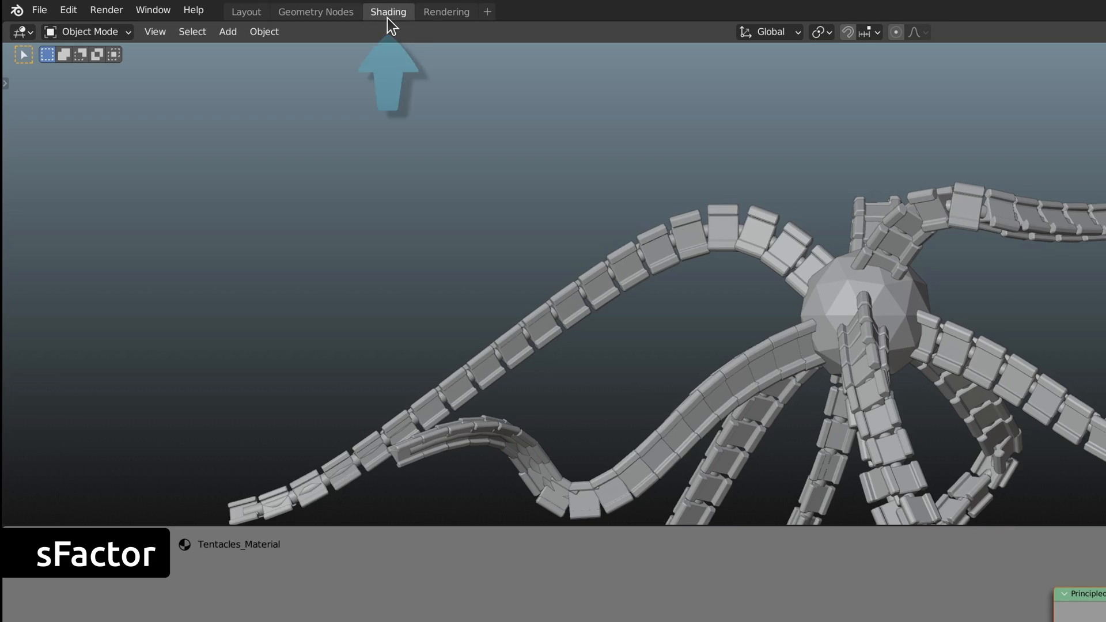
In Tentacles_Material, read attribute sFactor and wire it into the Wave Texture vector
{"action": "left_click", "coordinate": [388, 11]}
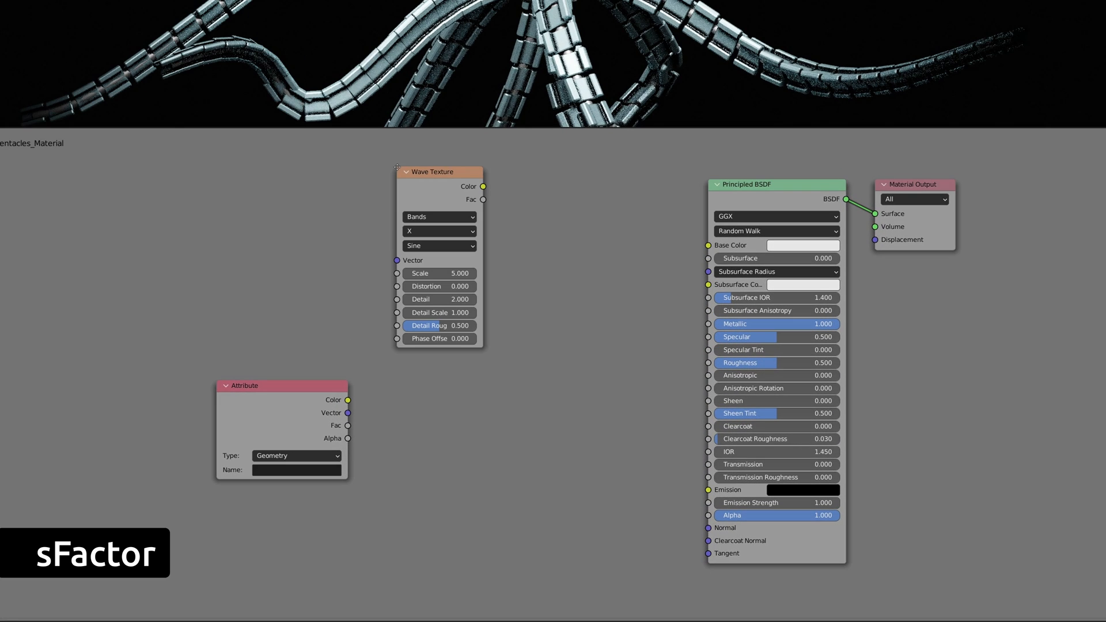
{"action": "left_click_drag", "start_coordinate": [437, 171], "coordinate": [428, 387]}
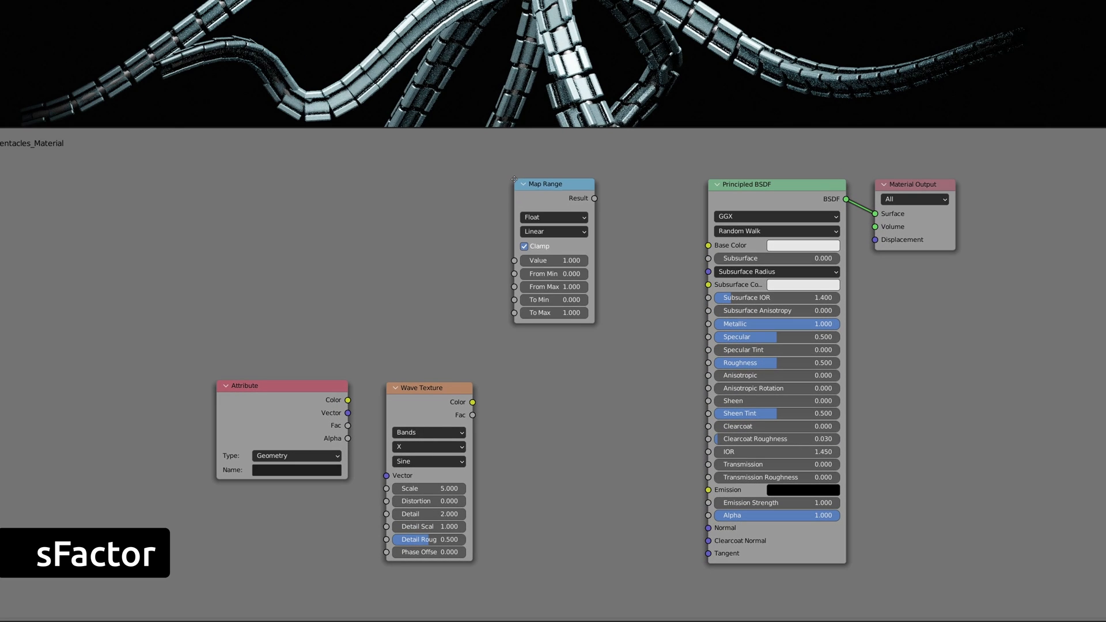
{"action": "scroll", "scroll_direction": "down", "scroll_amount": 3}
{"action": "type", "text": "s"}
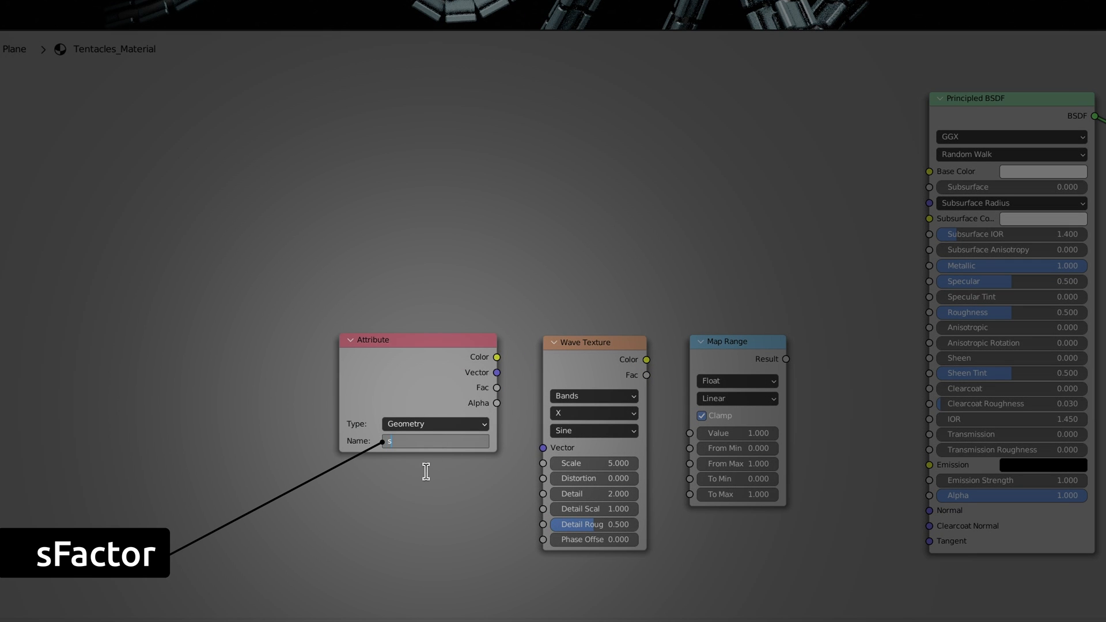
{"action": "type", "text": "Factor"}
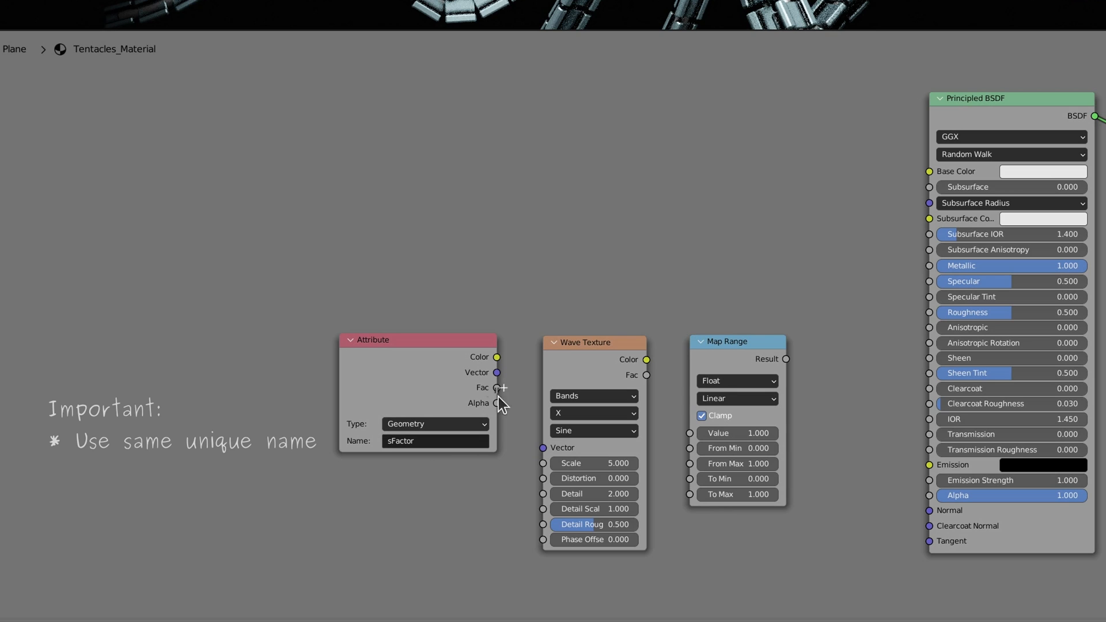
{"action": "left_click_drag", "start_coordinate": [497, 387], "coordinate": [543, 447]}
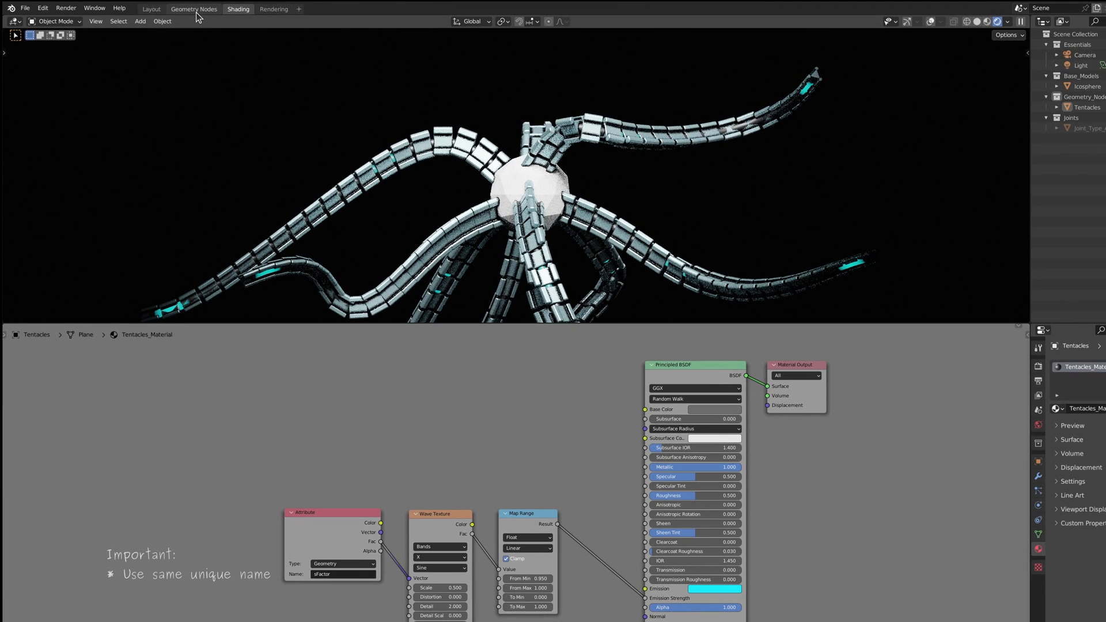
Mute Instance on Points to show bare tentacles, then shorten the glowing bands via Map Range
{"action": "left_click", "coordinate": [194, 9]}
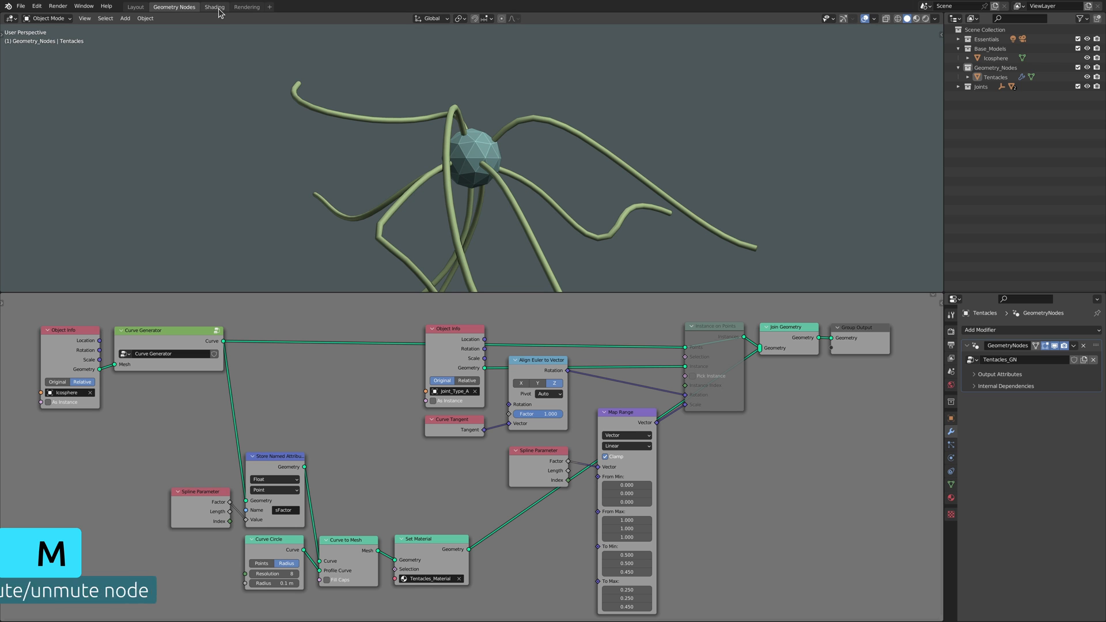
{"action": "left_click", "coordinate": [213, 6]}
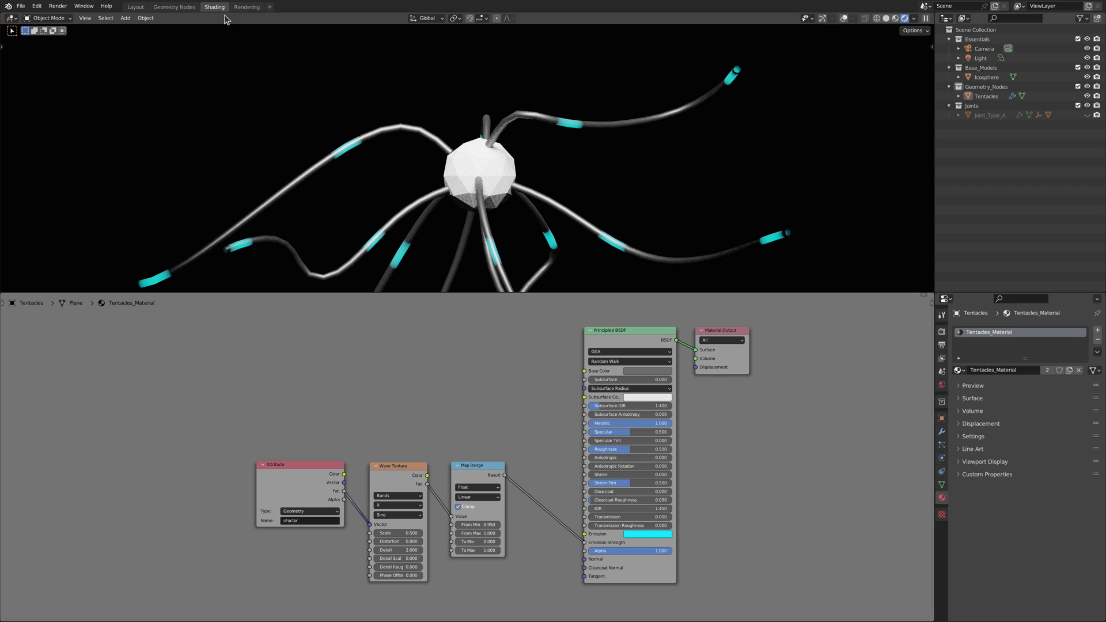
{"action": "mouse_move", "coordinate": [724, 403]}
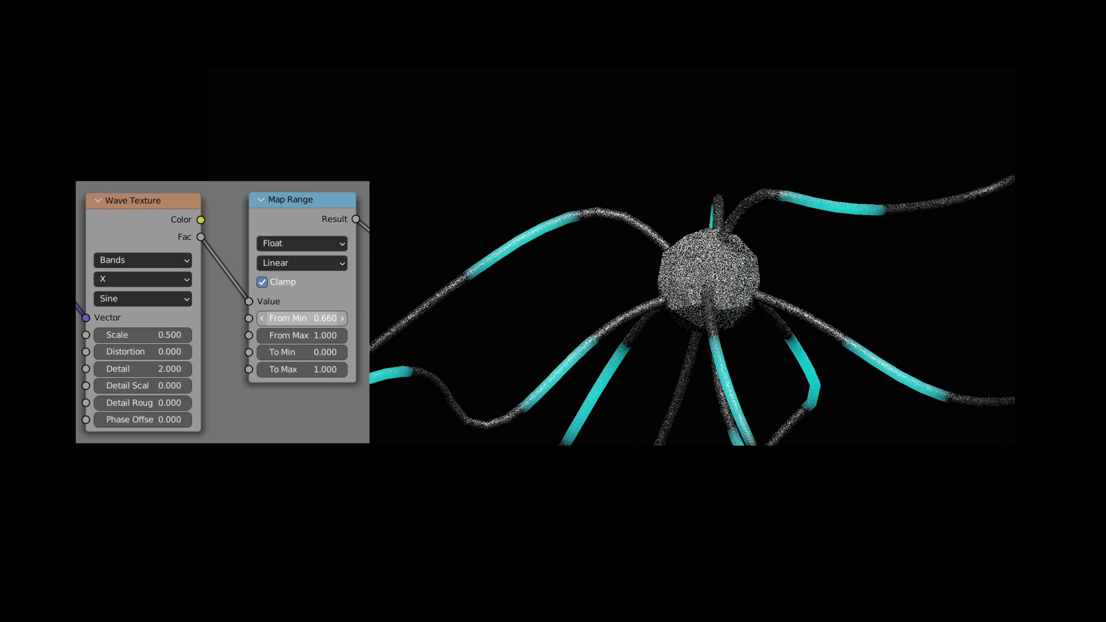
{"action": "left_click_drag", "start_coordinate": [301, 318], "coordinate": [317, 318]}
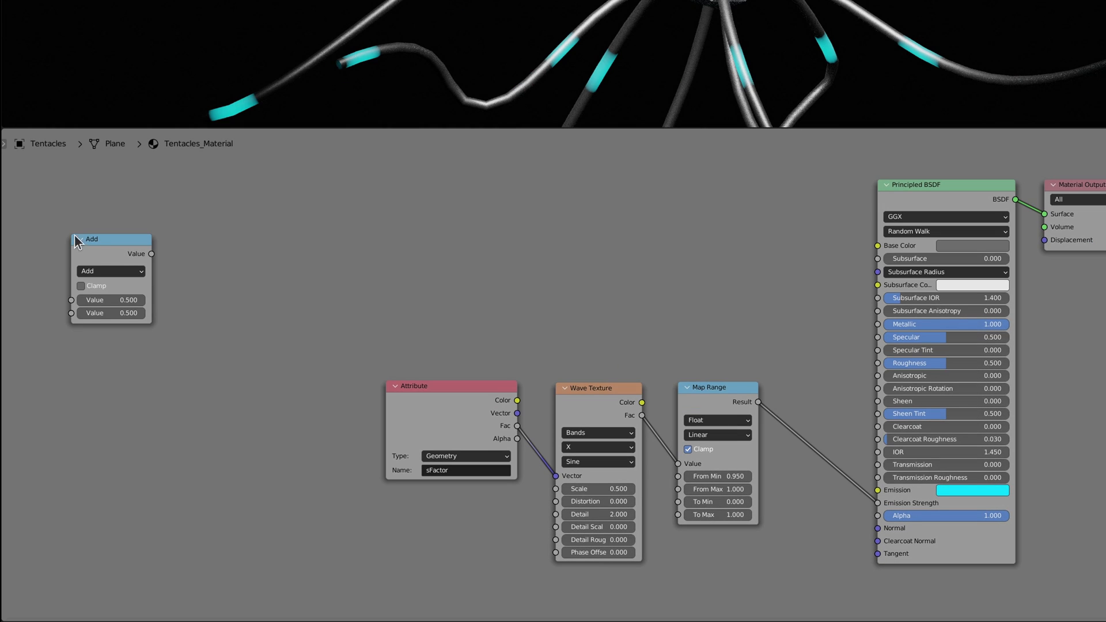
Set the Math node to Multiply and add a Value node driven by #frame beside it
{"action": "left_click", "coordinate": [110, 271]}
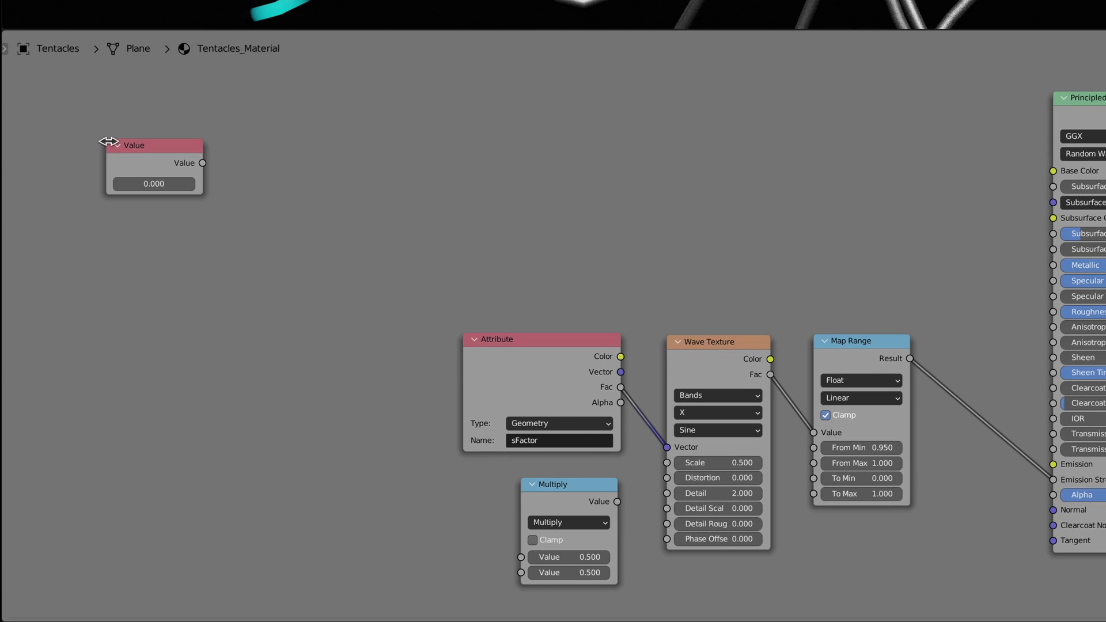
{"action": "left_click", "coordinate": [153, 183]}
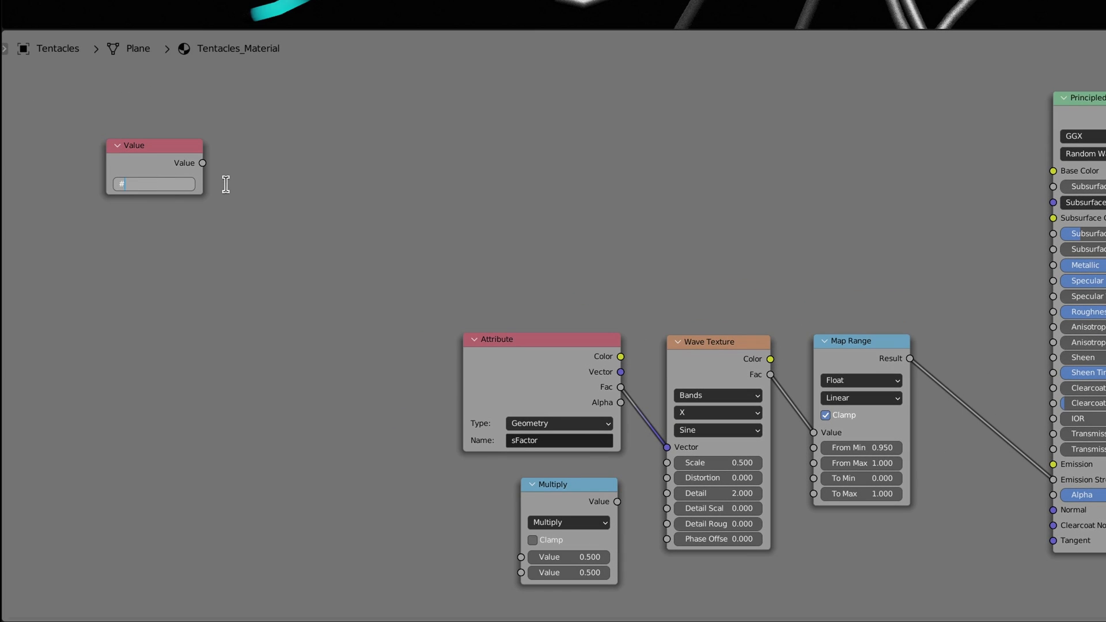
{"action": "type", "text": "frame"}
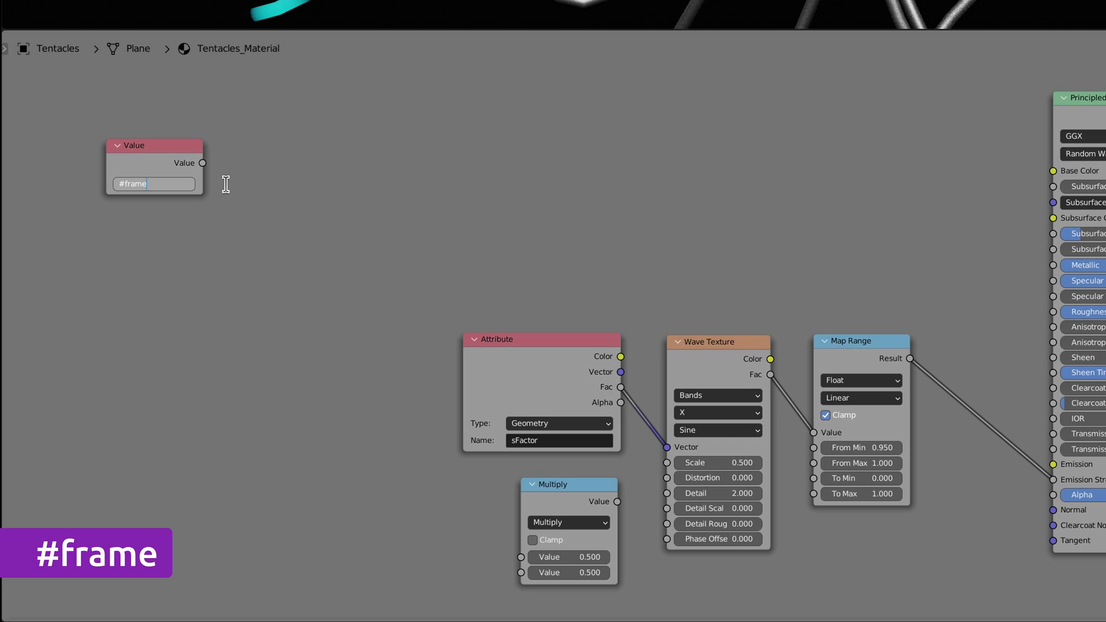
{"action": "key", "text": "Return"}
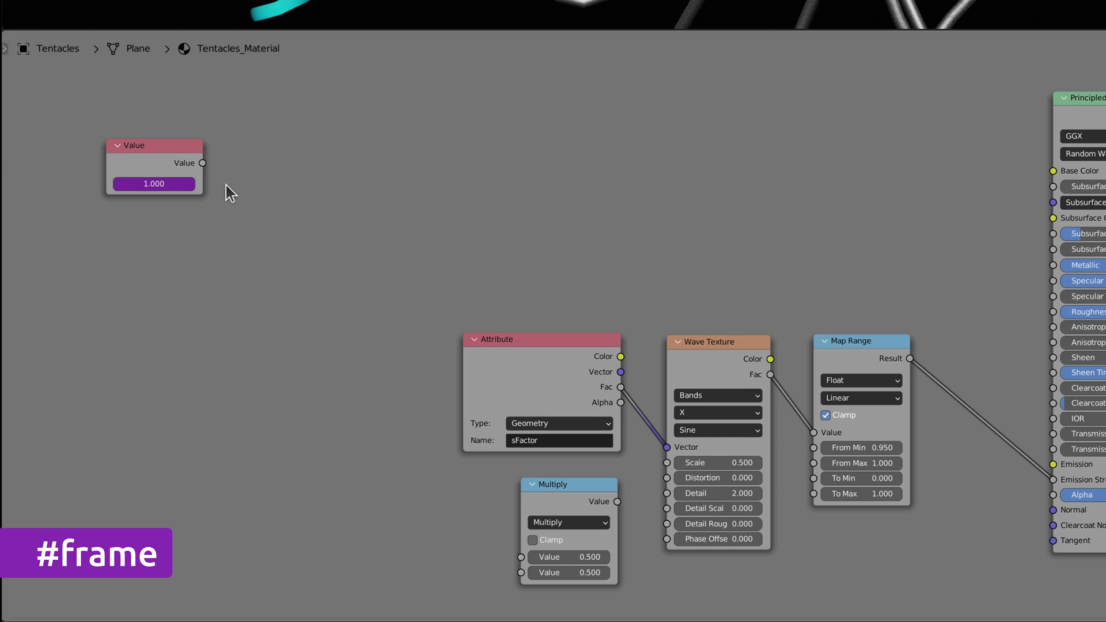
{"action": "left_click_drag", "start_coordinate": [154, 146], "coordinate": [430, 486]}
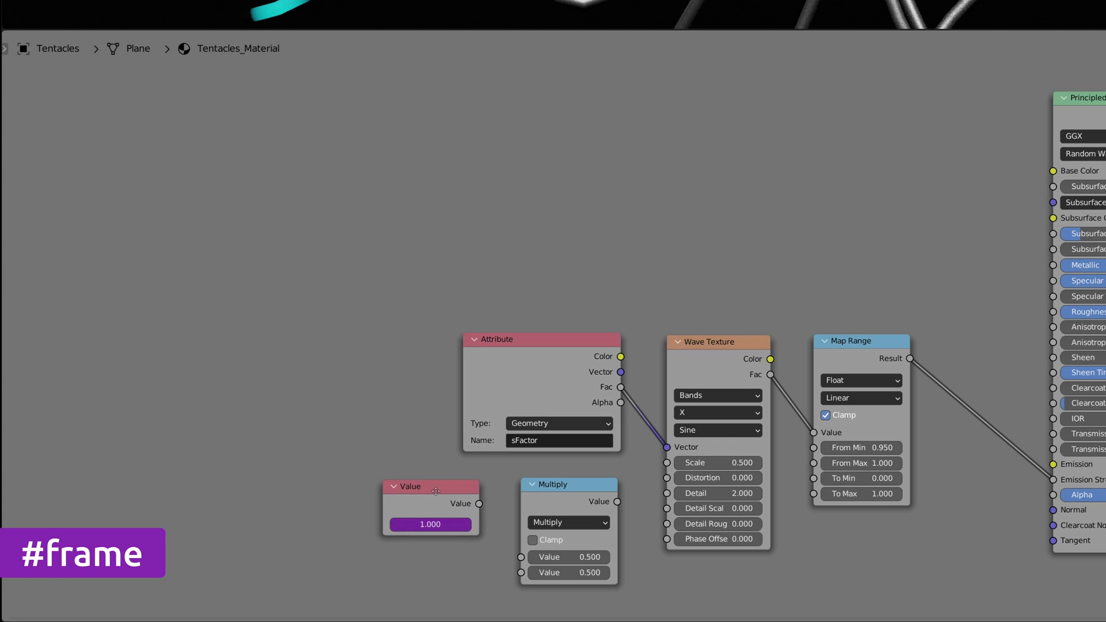